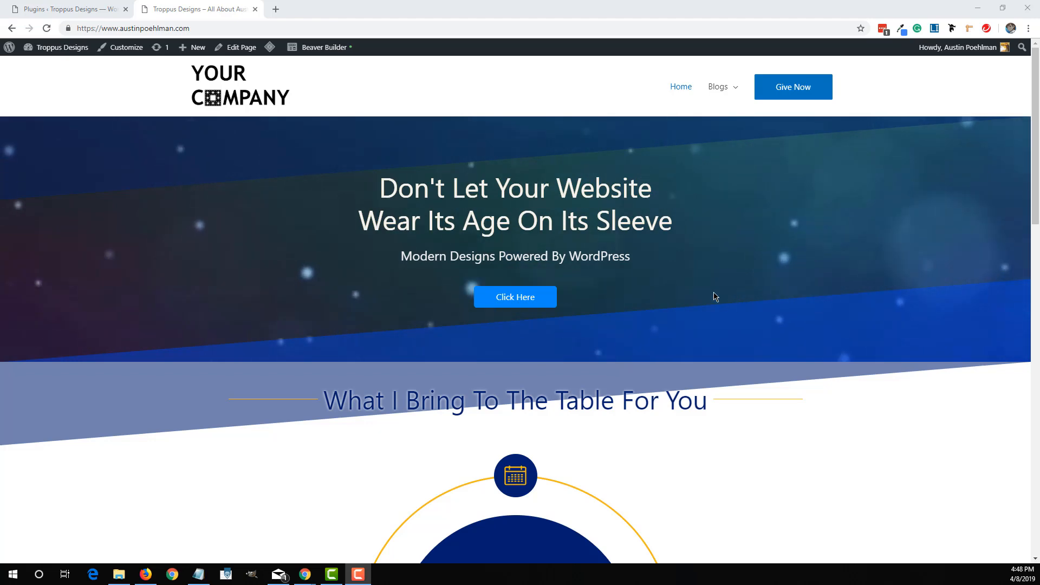
# - Test the hero Click Here popup twice, closing it each time
pyautogui.click(515, 297)
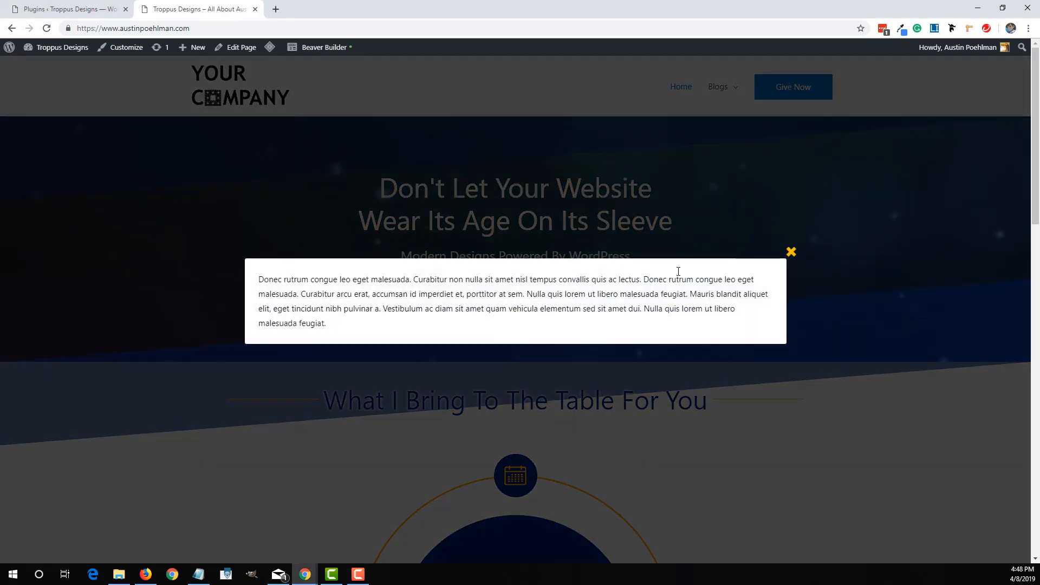
pyautogui.click(791, 252)
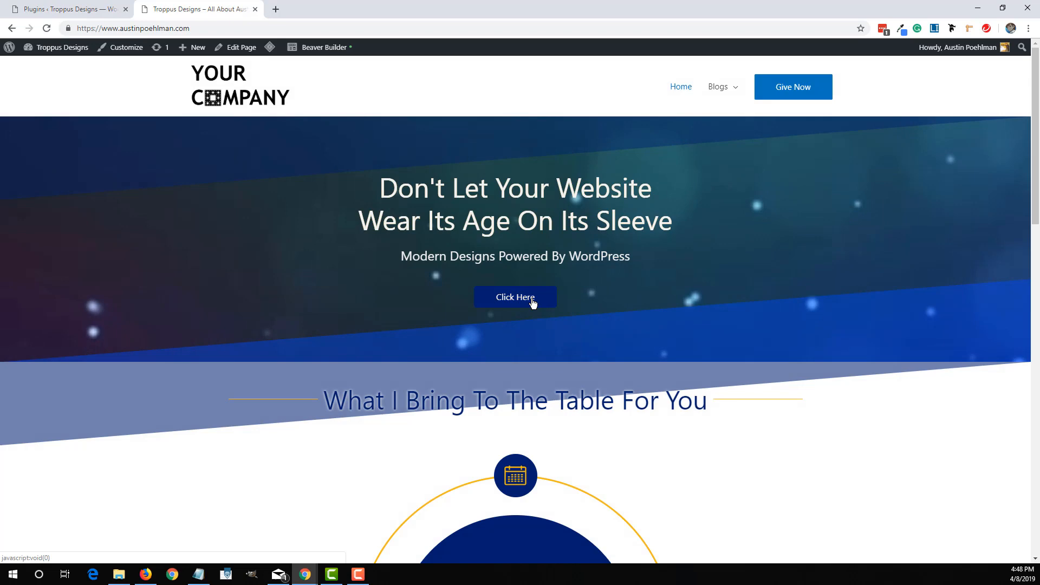
pyautogui.click(515, 296)
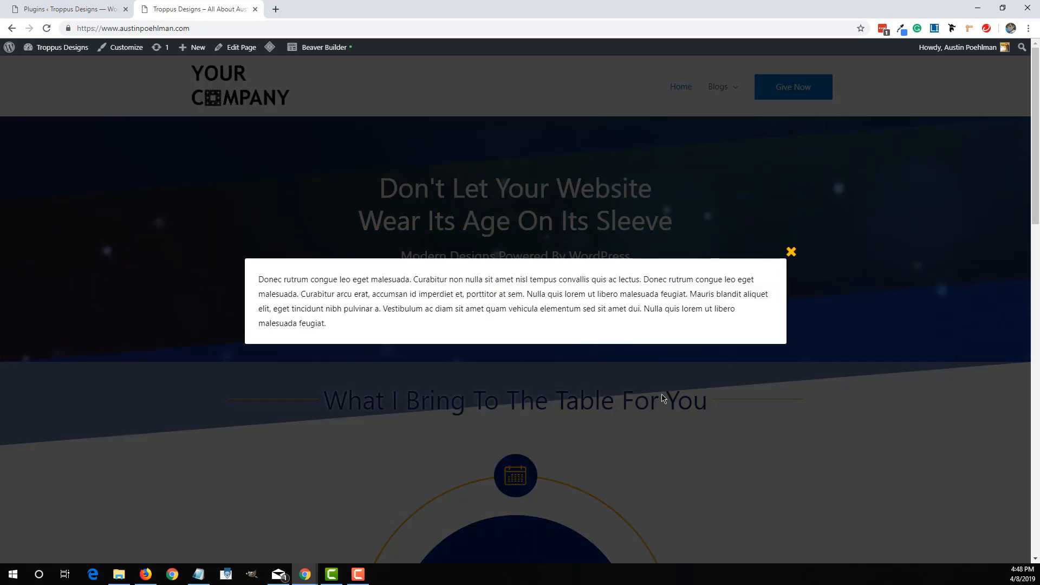
pyautogui.click(790, 252)
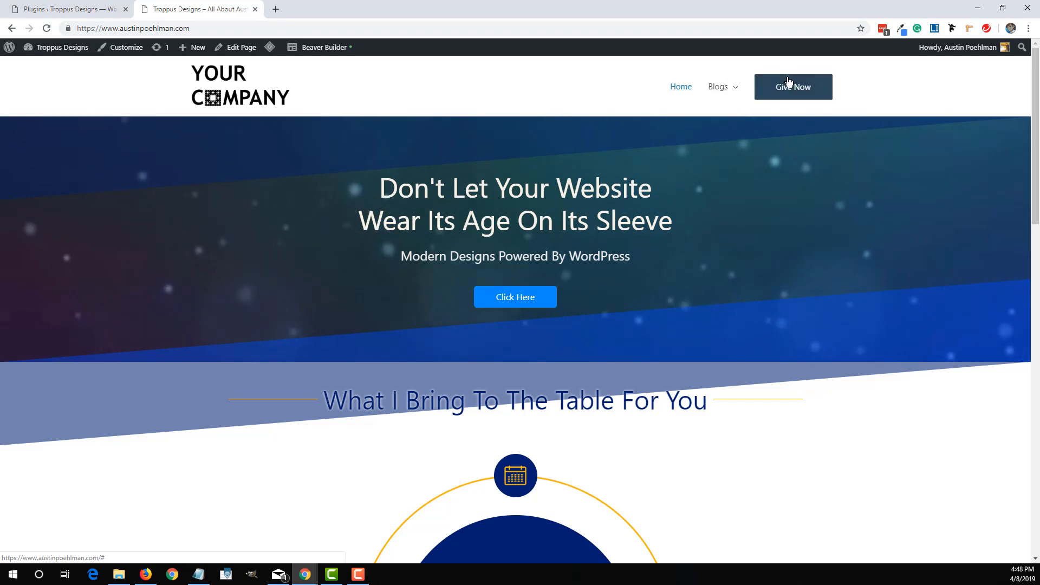
pyautogui.moveTo(799, 85)
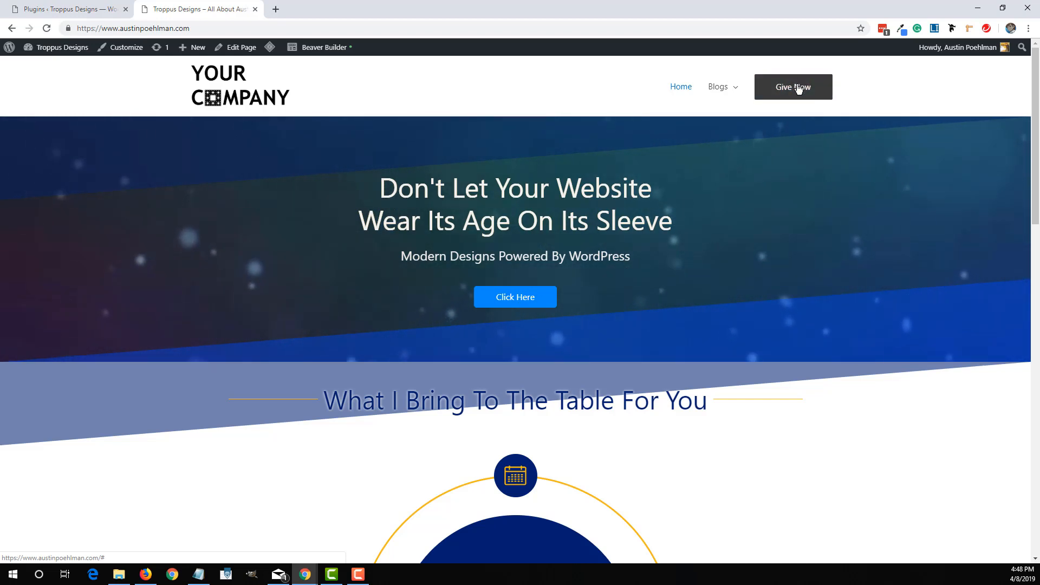
pyautogui.moveTo(348, 62)
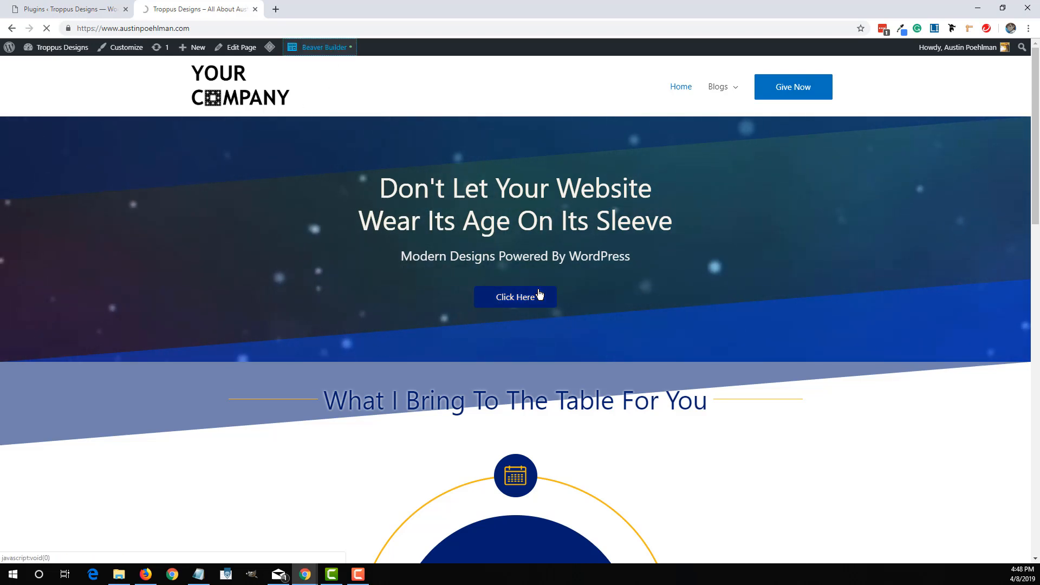
# - In the homepage builder, save the popup module's settings as 'Header Popup'
pyautogui.click(324, 47)
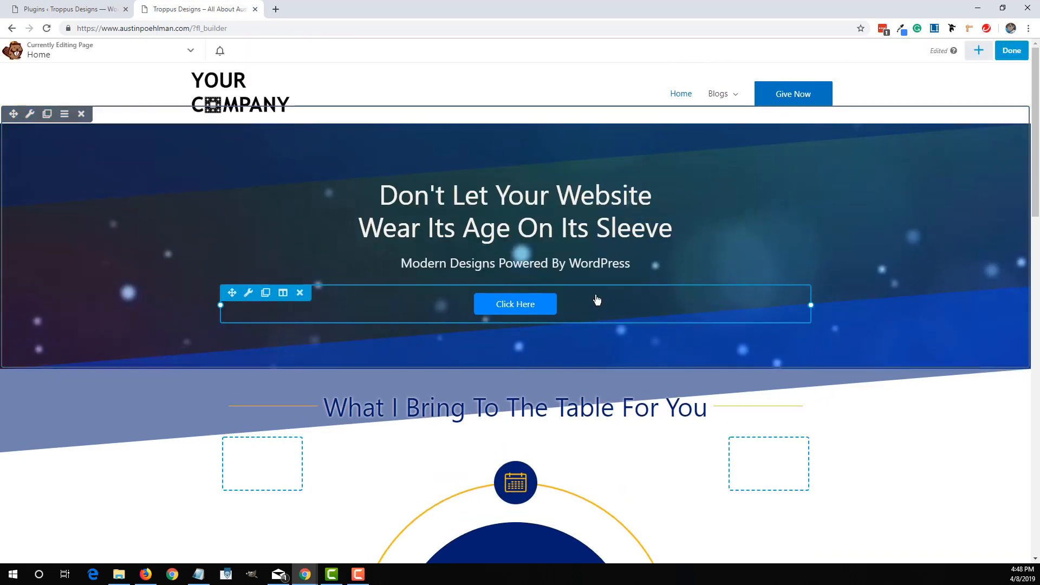
pyautogui.click(250, 293)
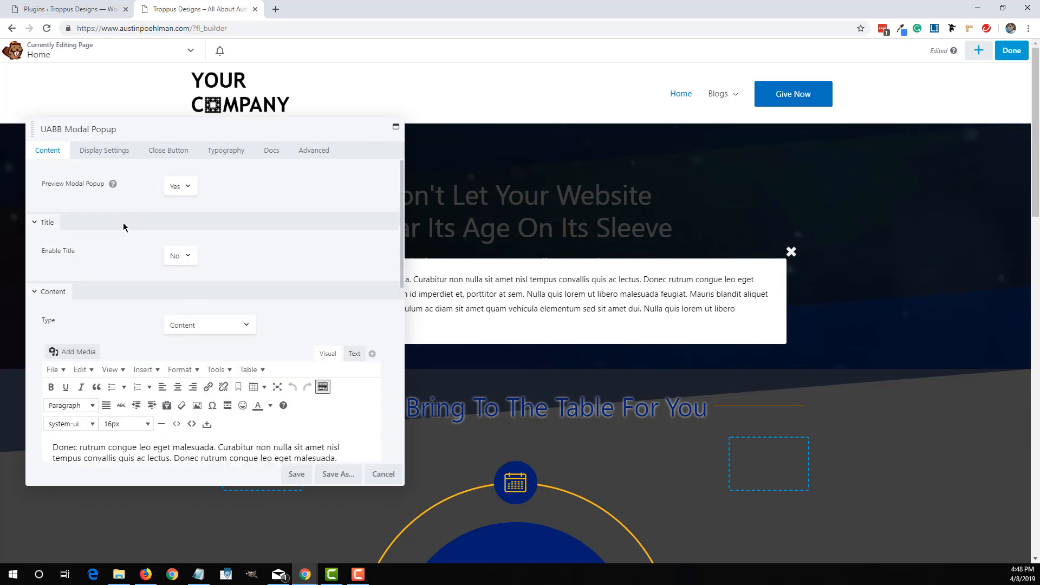
pyautogui.moveTo(104, 150)
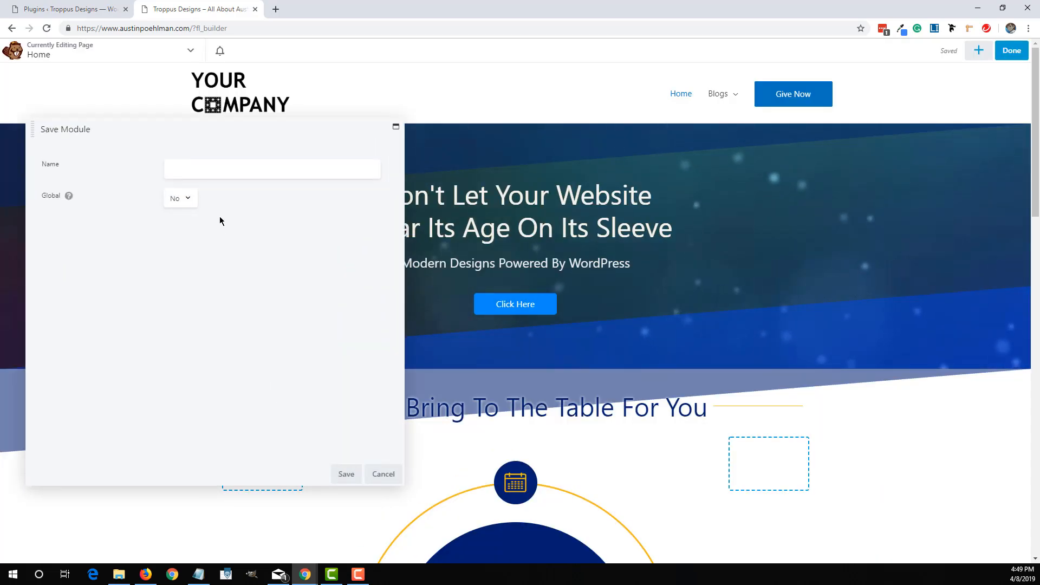
pyautogui.click(272, 169)
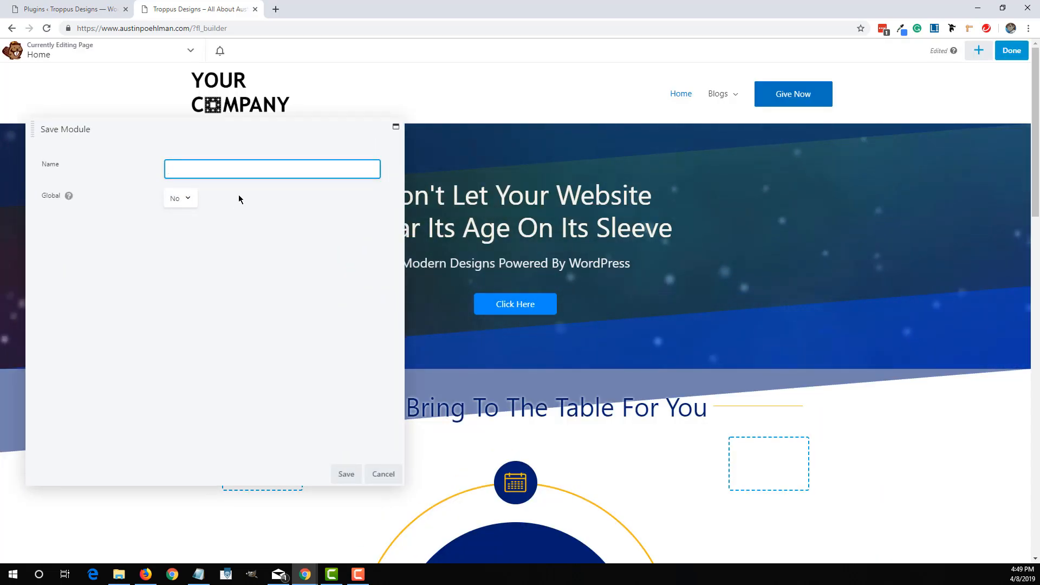
pyautogui.write('H')
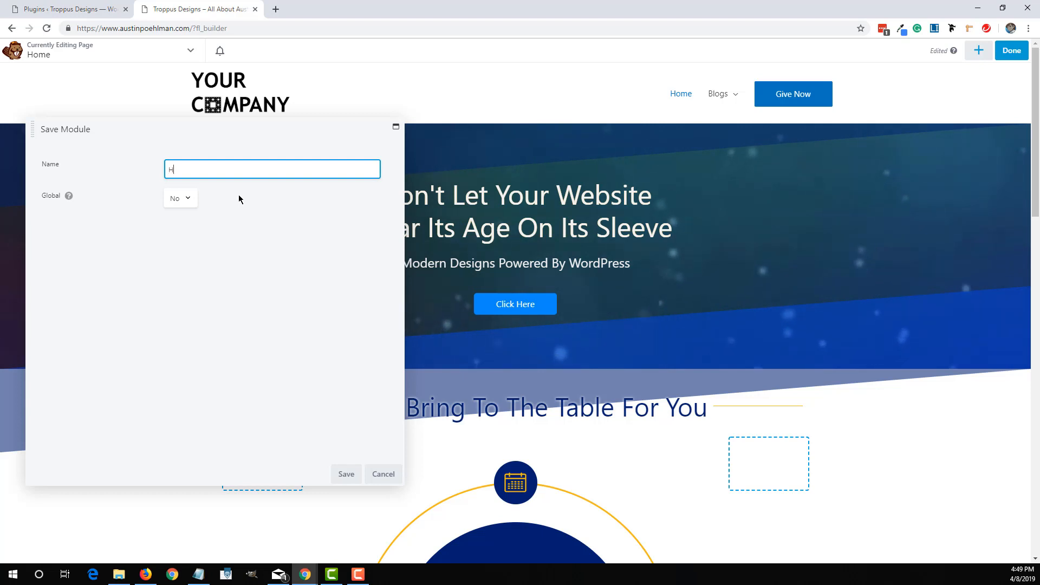
pyautogui.write('Header Popup')
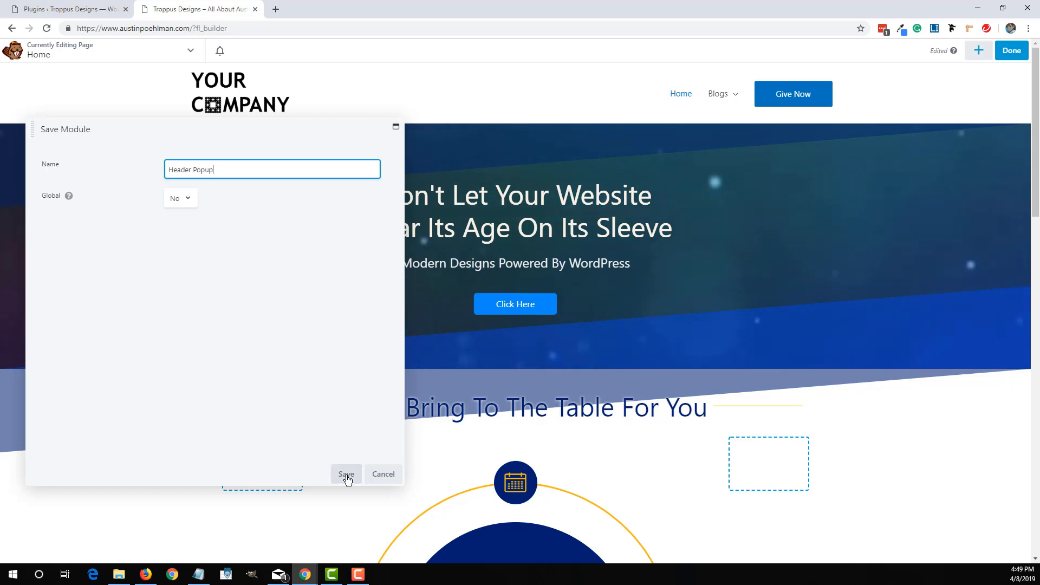
pyautogui.click(346, 473)
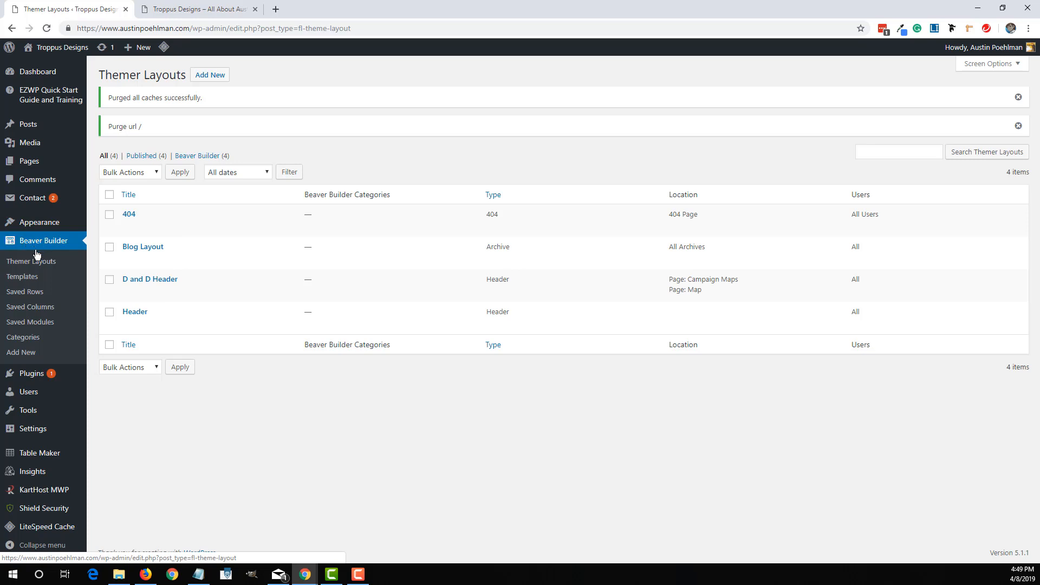
pyautogui.moveTo(30, 322)
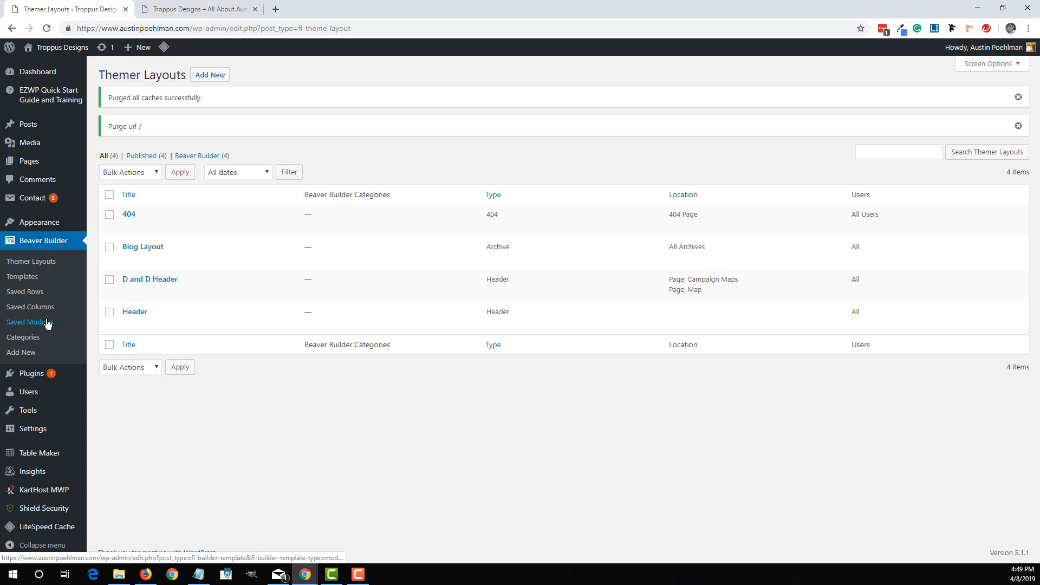
# - Open Header Popup for editing from the Saved Modules list
pyautogui.click(29, 322)
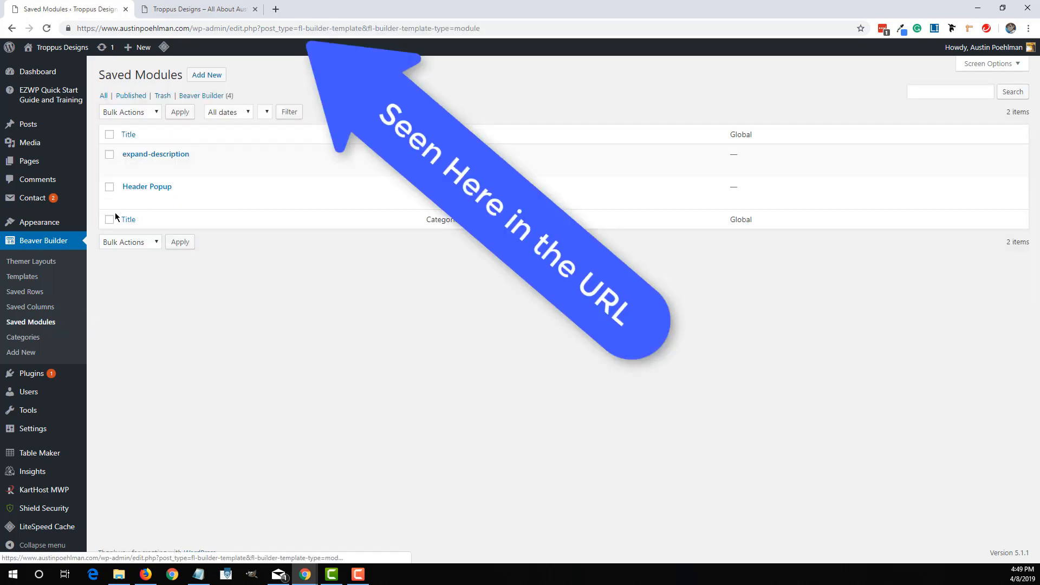
pyautogui.moveTo(147, 186)
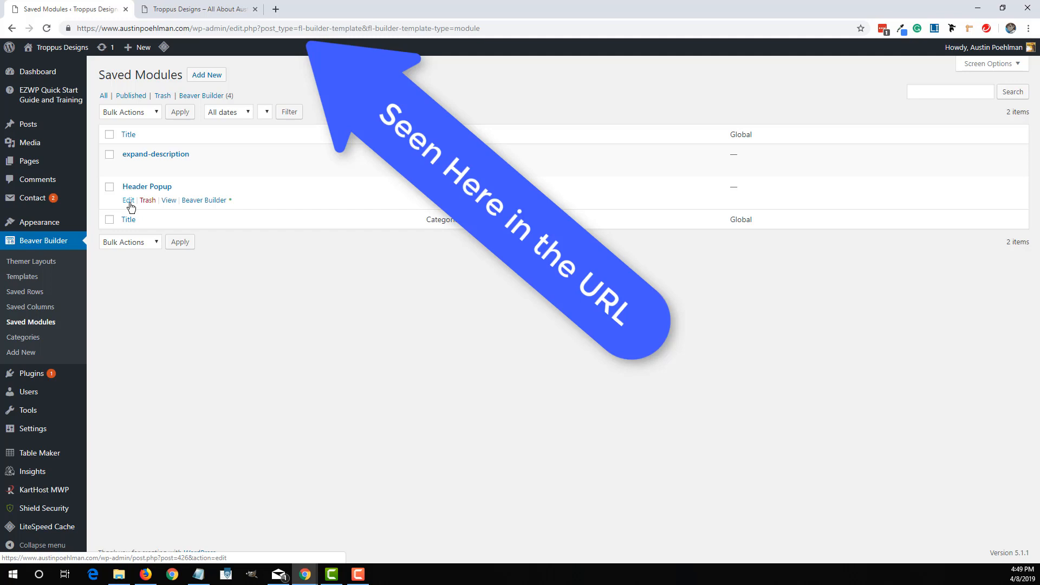
pyautogui.click(127, 200)
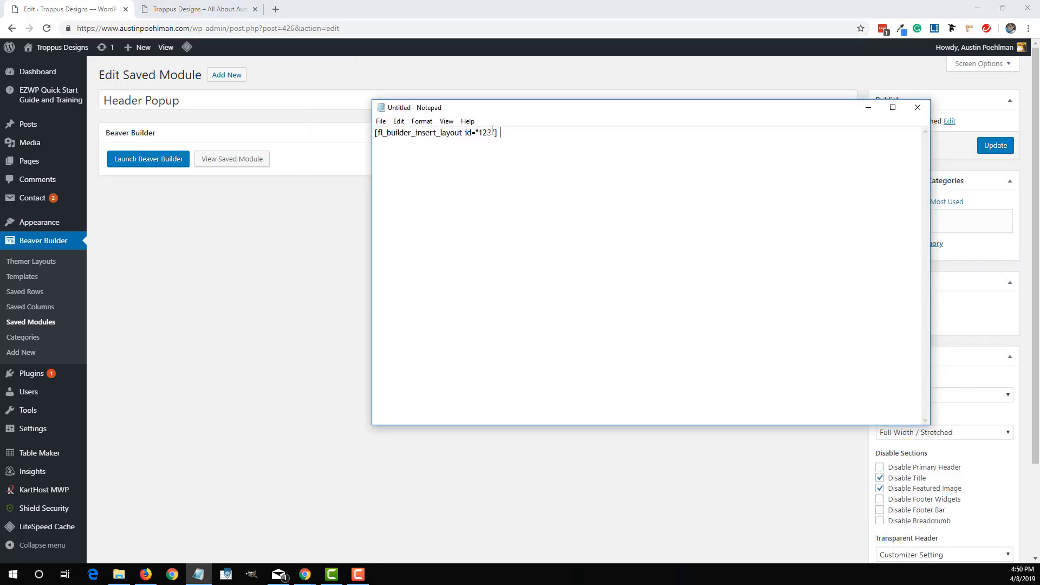
# - Set the Notepad shortcode id to 426, copy it, and return to the homepage tab
pyautogui.moveTo(468, 133); pyautogui.dragTo(491, 133)
pyautogui.write('426')
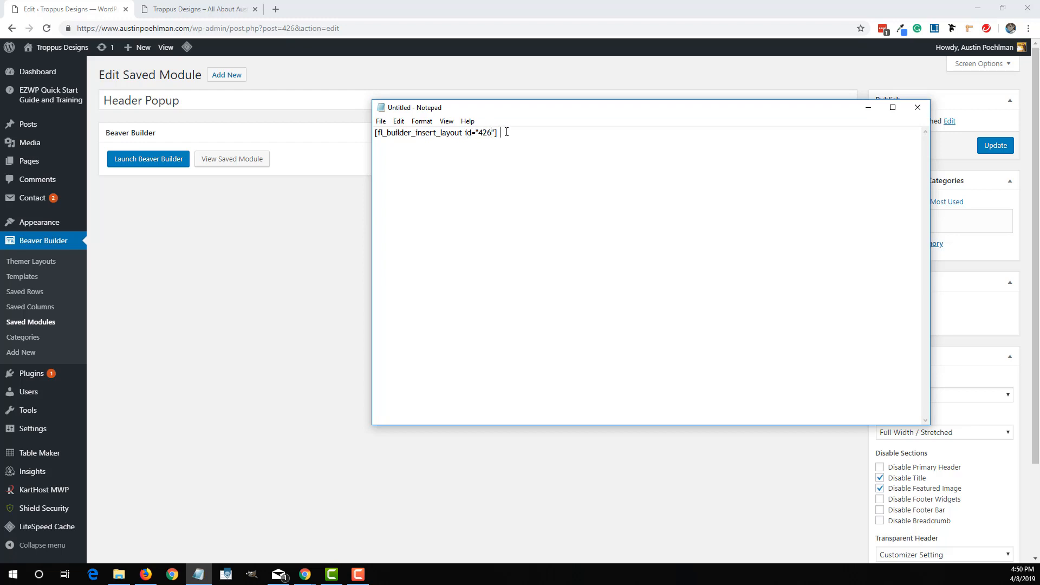
pyautogui.press('ctrl+a')
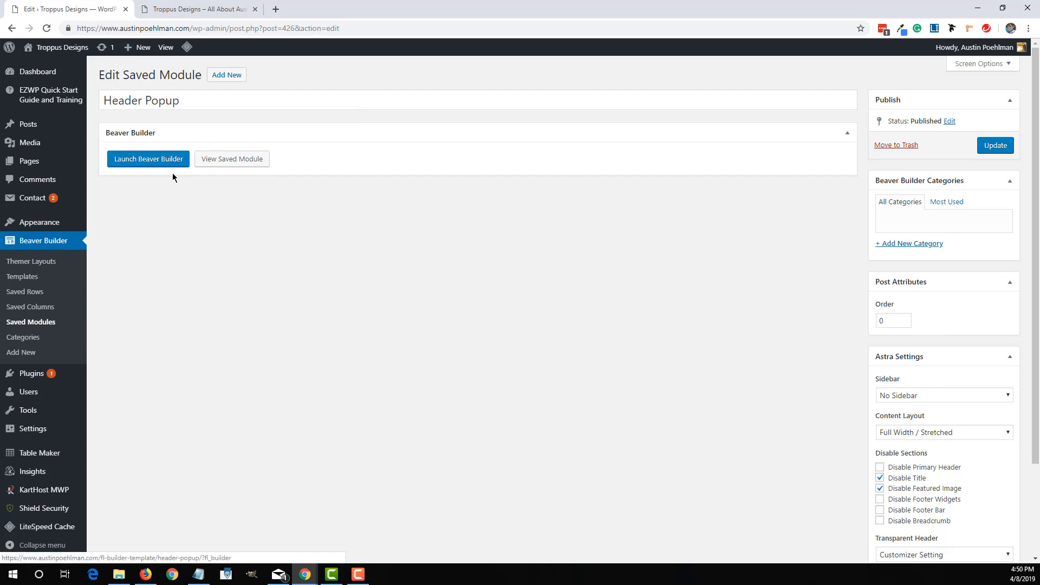
pyautogui.click(199, 9)
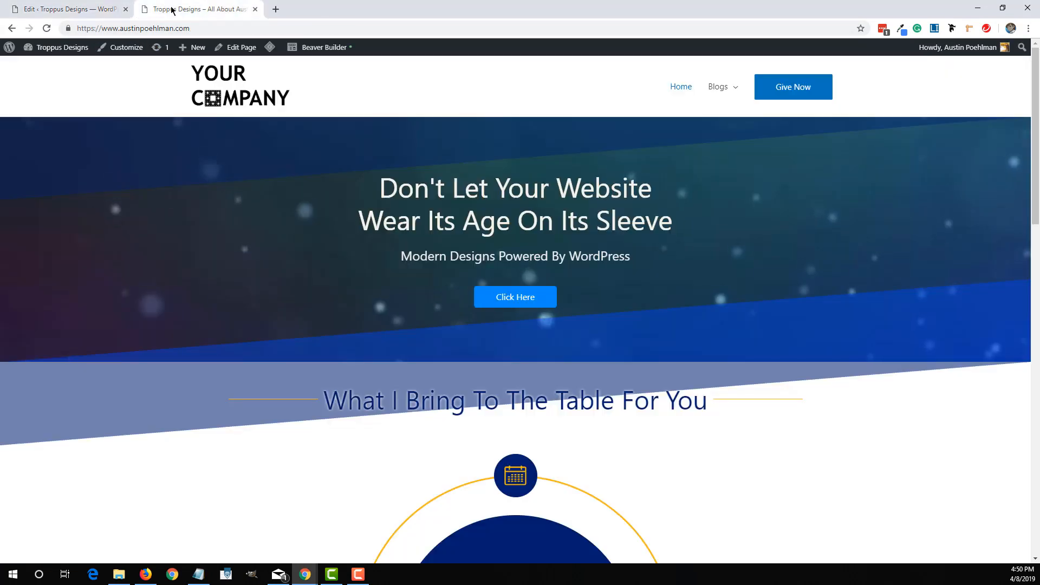
# - Set the header's last menu item to Text/HTML with the pasted shortcode, publish, and close
pyautogui.click(125, 47)
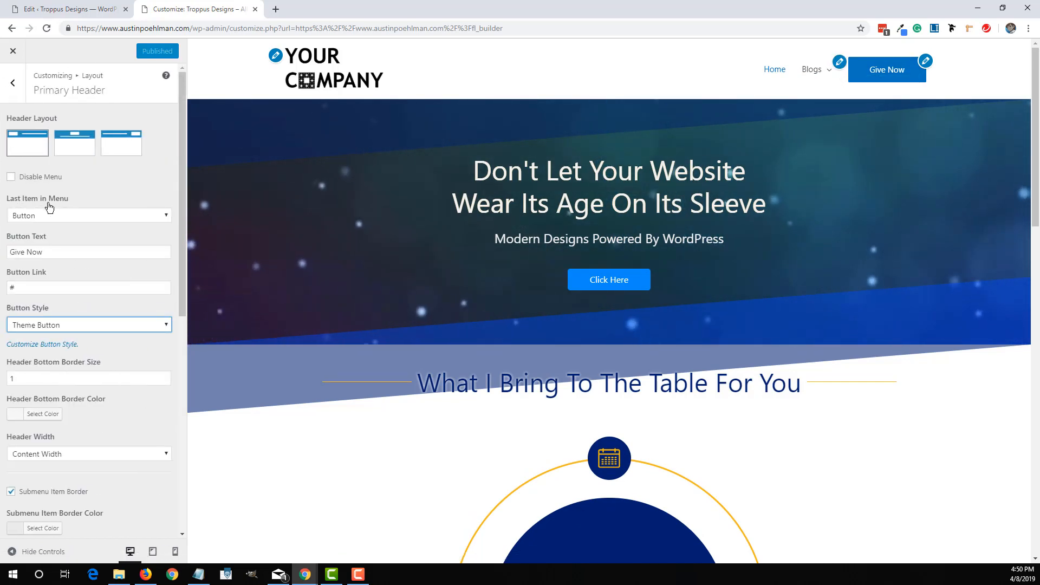
pyautogui.click(89, 216)
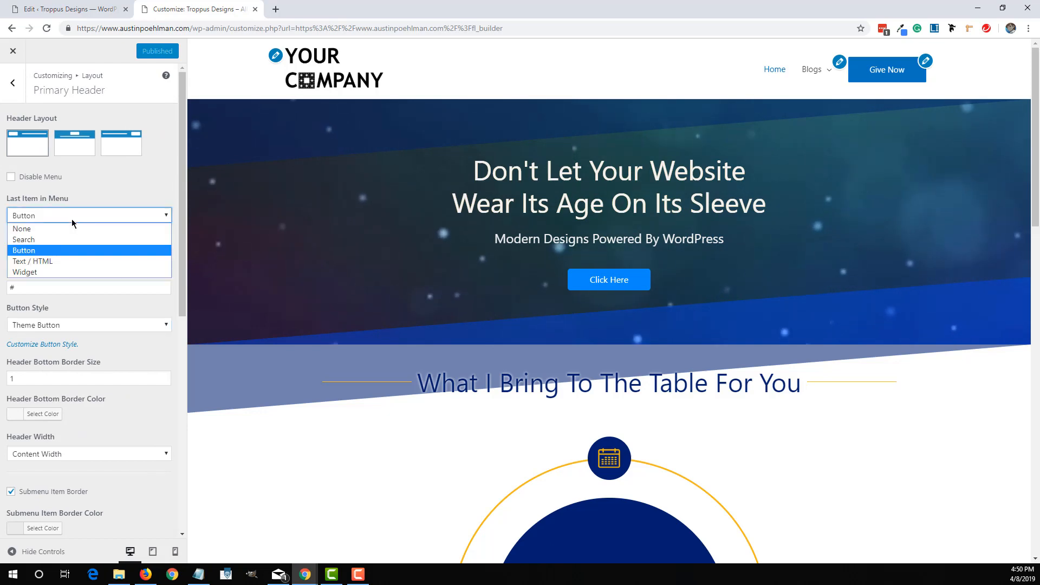
pyautogui.moveTo(47, 261)
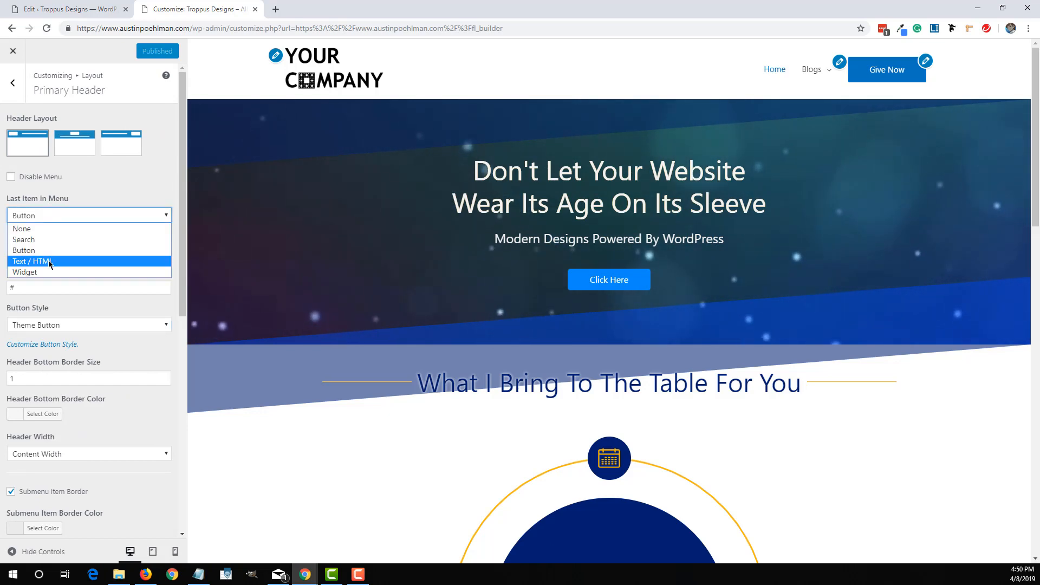
pyautogui.click(30, 260)
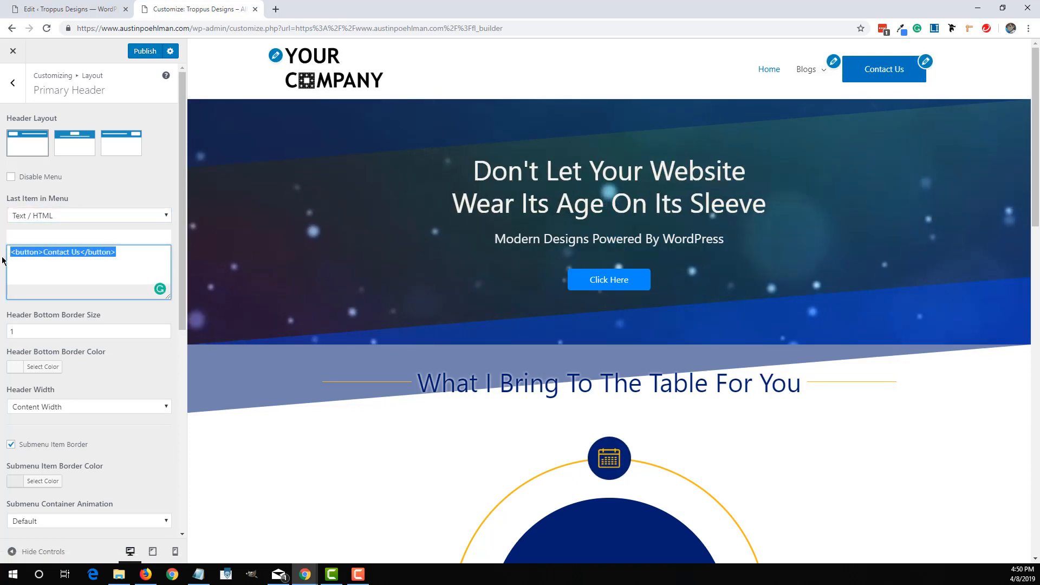
pyautogui.rightClick(63, 252)
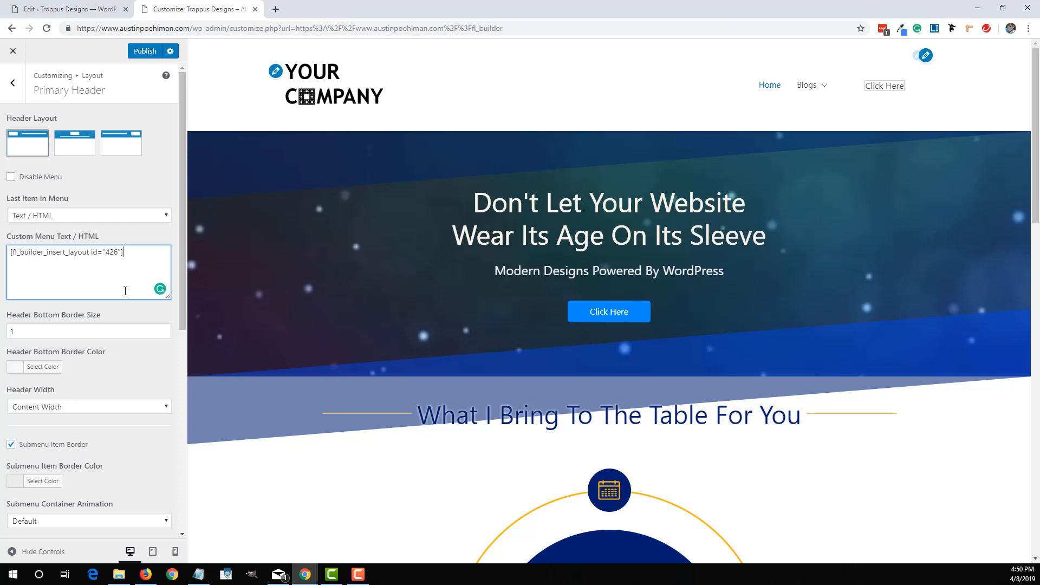
pyautogui.moveTo(887, 87)
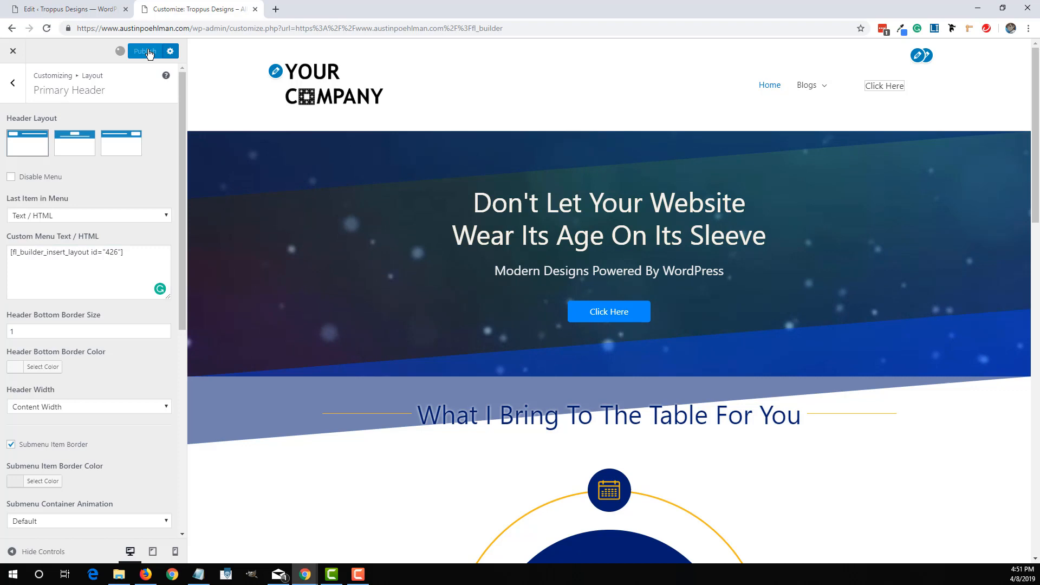
pyautogui.click(144, 51)
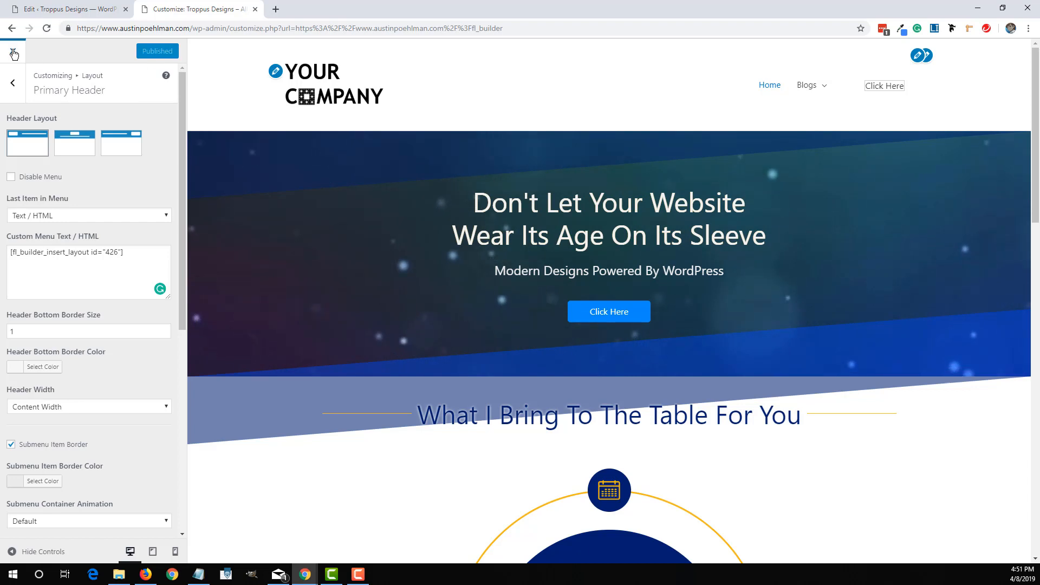
pyautogui.click(12, 52)
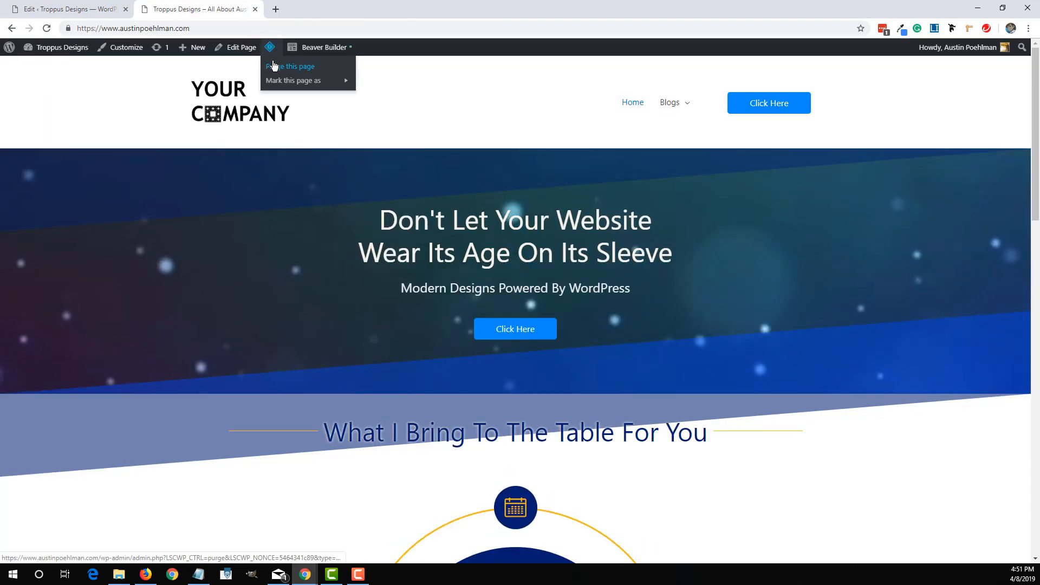
# - Clear the page cache, then test the header and hero Click Here popups
pyautogui.click(290, 66)
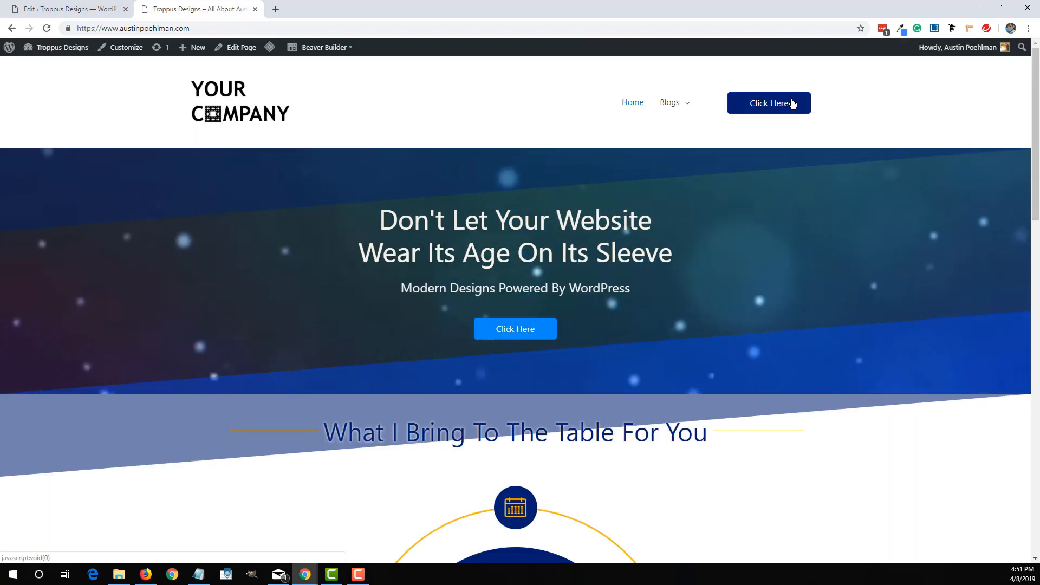
pyautogui.click(769, 103)
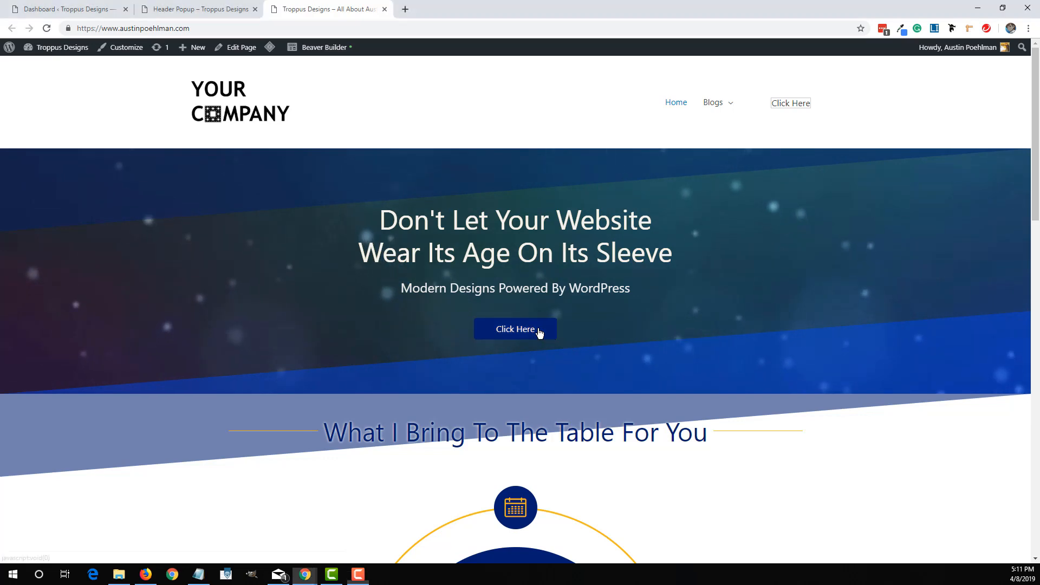
pyautogui.click(515, 329)
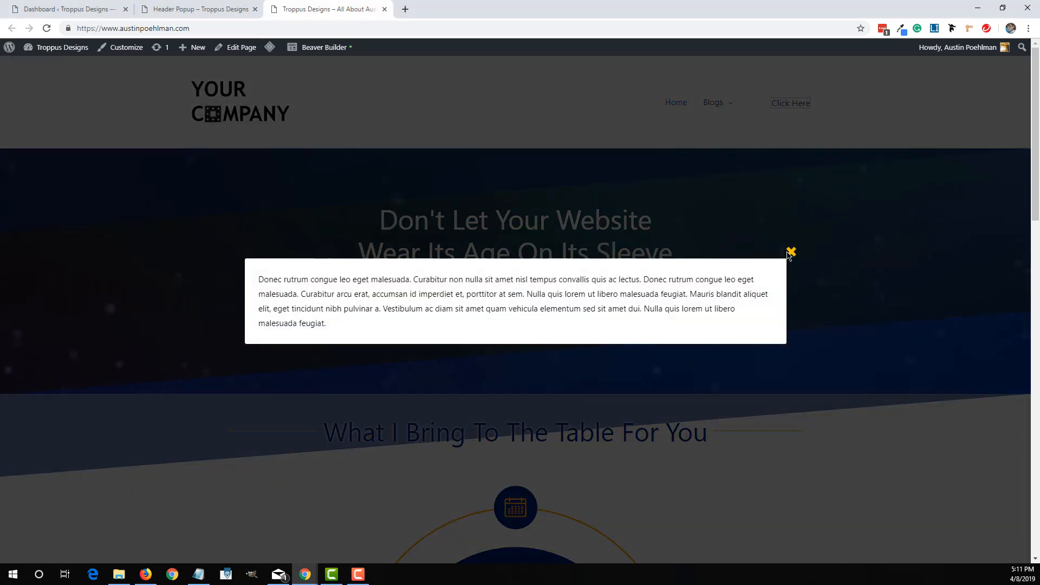
pyautogui.click(790, 252)
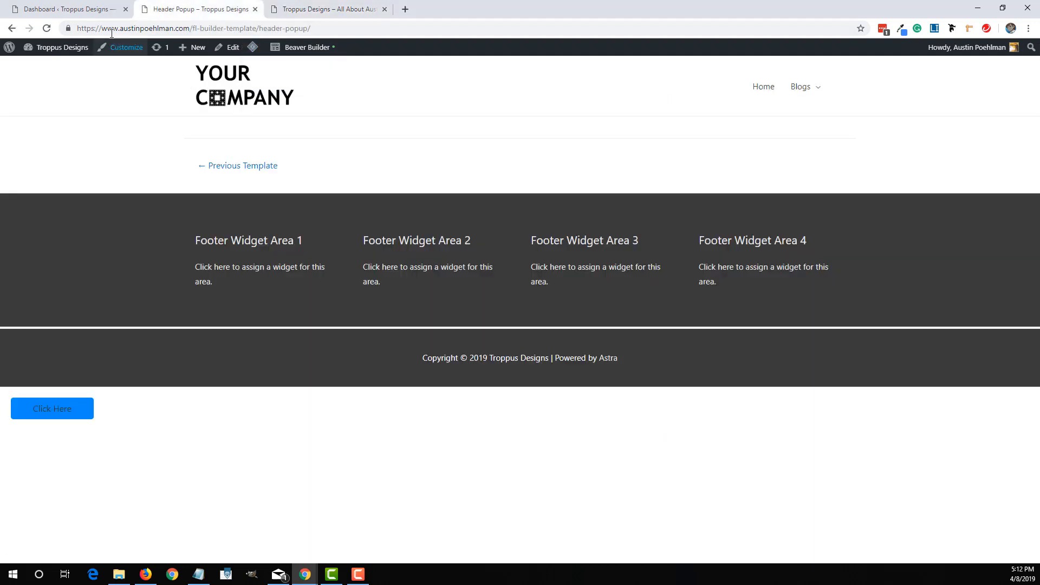
# - From Dashboard Saved Rows, add a row titled 'Header Popup Row' and open it
pyautogui.click(63, 8)
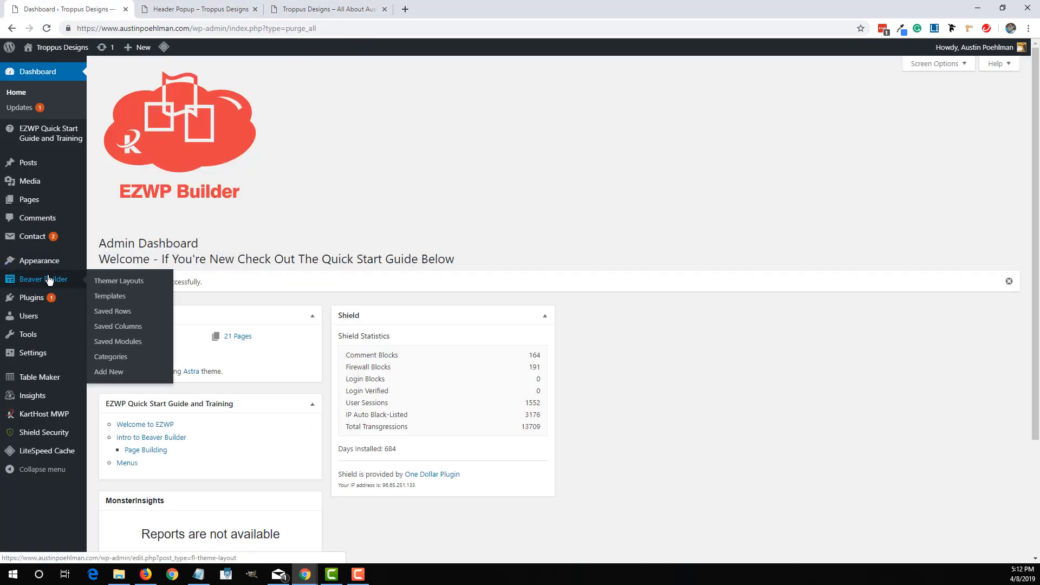
pyautogui.click(112, 311)
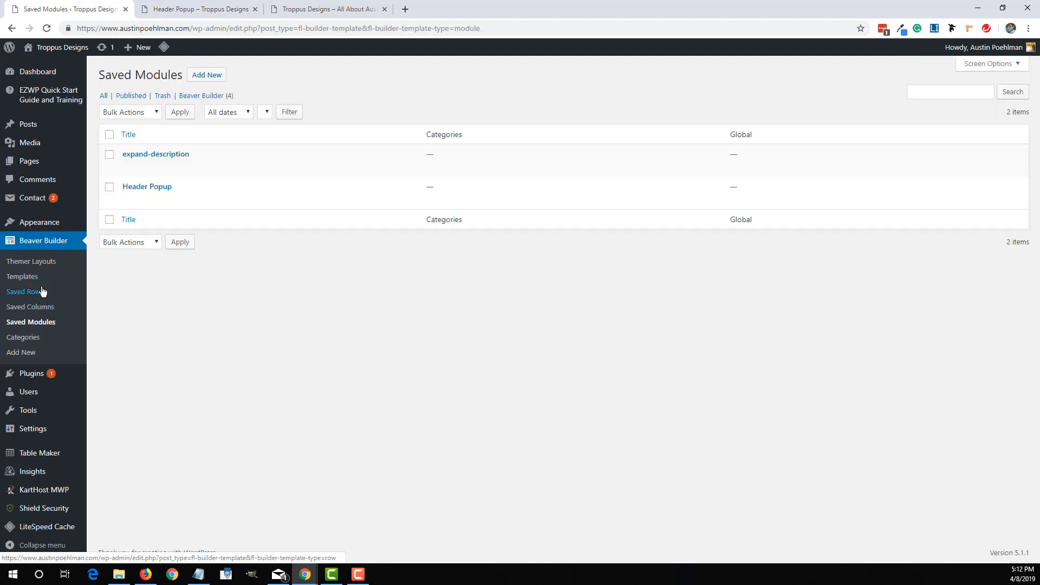
pyautogui.click(26, 292)
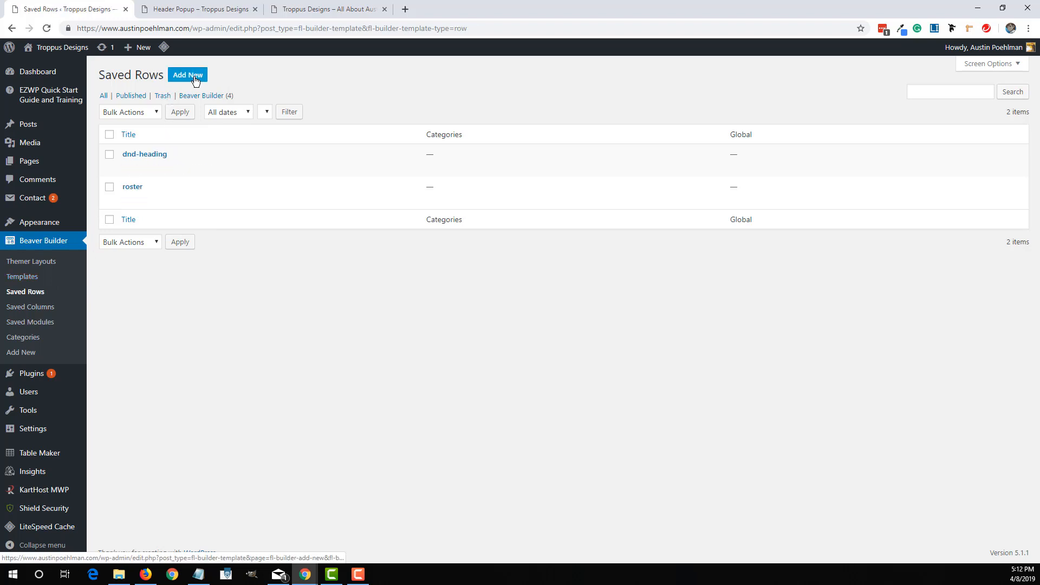
pyautogui.click(188, 74)
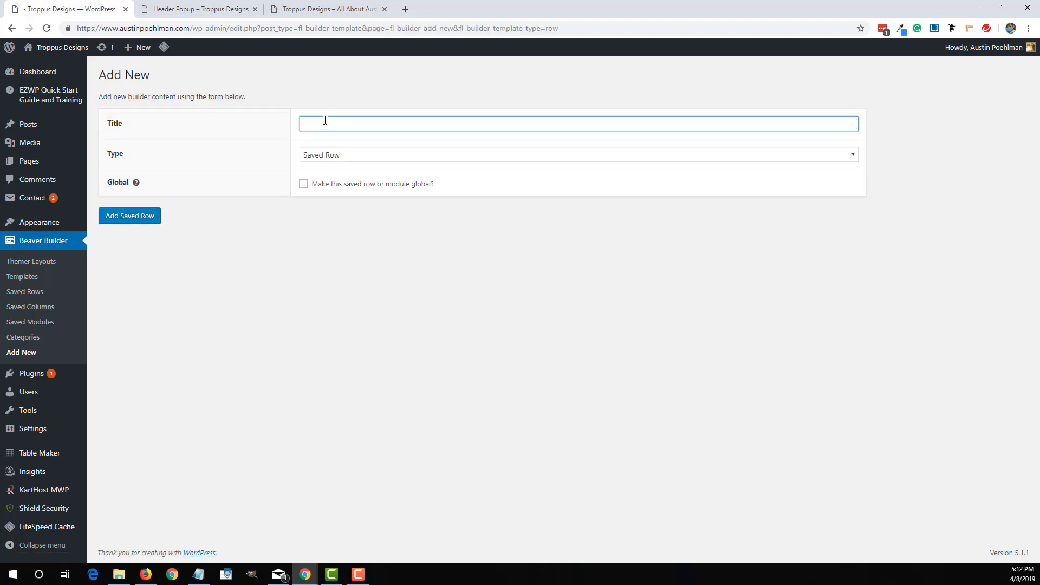
pyautogui.write('Headser')
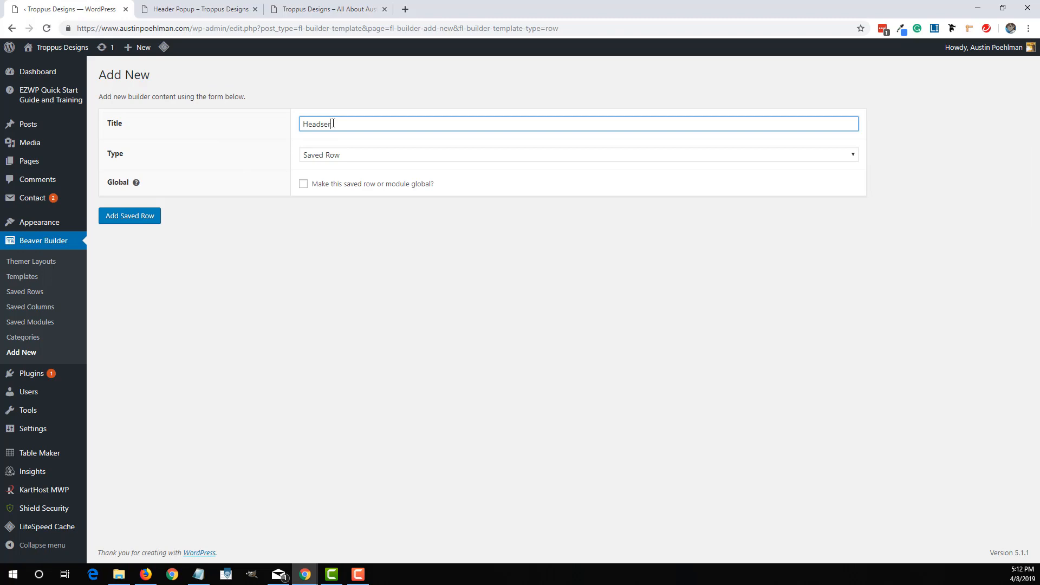
pyautogui.write('Popup')
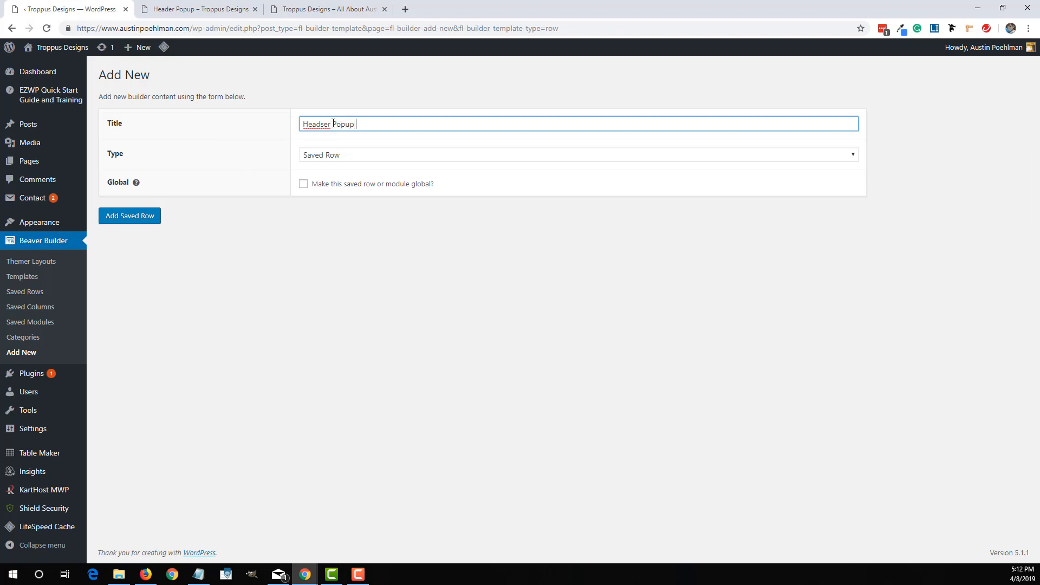
pyautogui.write('Row')
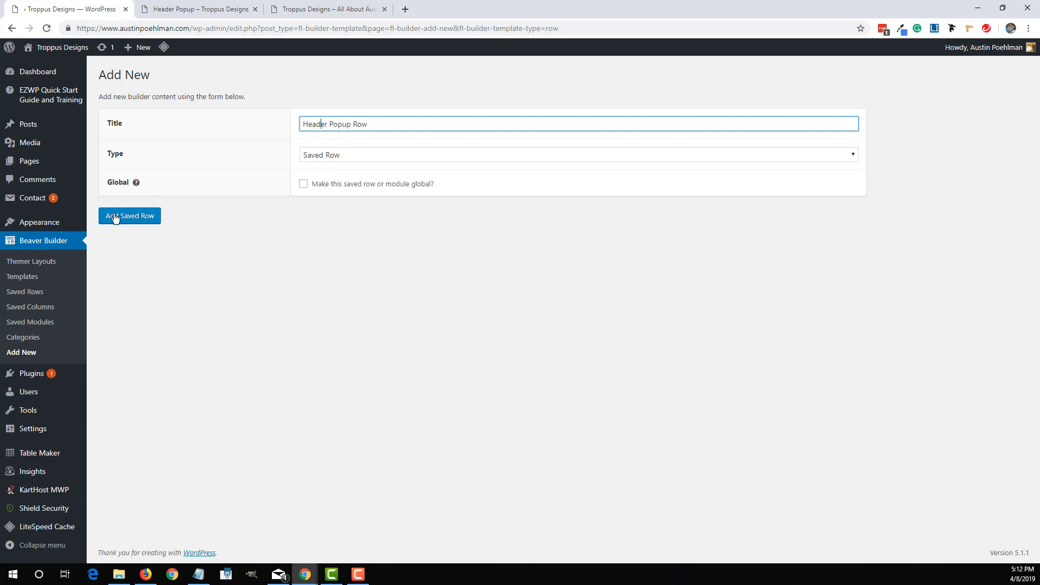
pyautogui.click(130, 215)
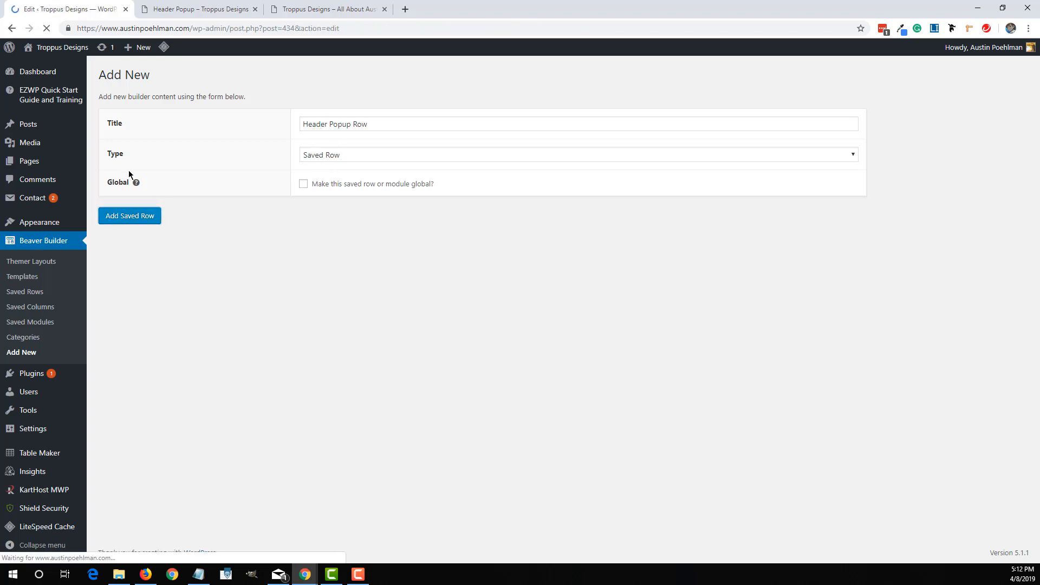
pyautogui.click(129, 216)
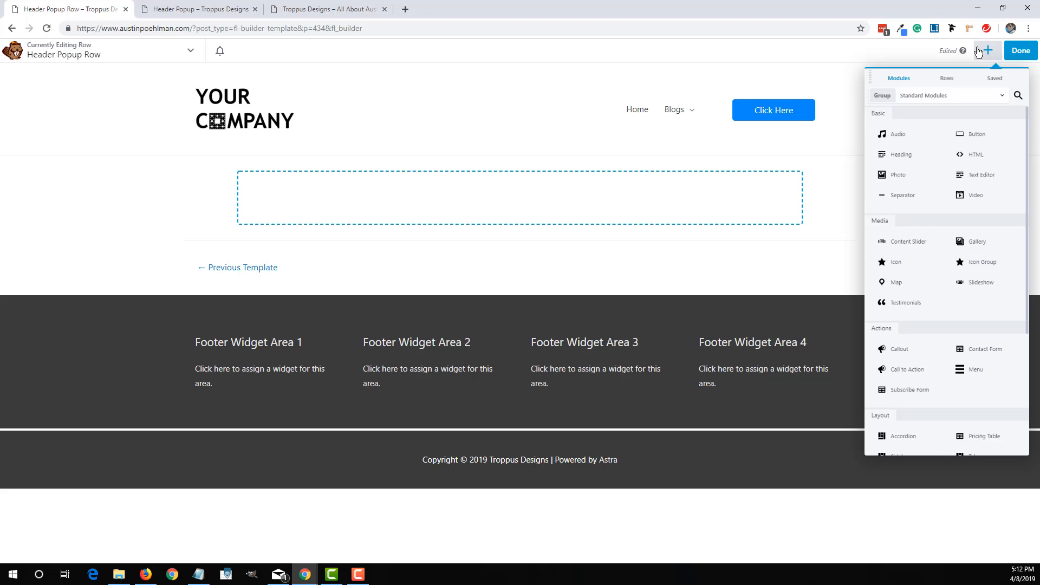
# - Add a Photo module with the YOUR COMPANY logo to the first column
pyautogui.click(988, 51)
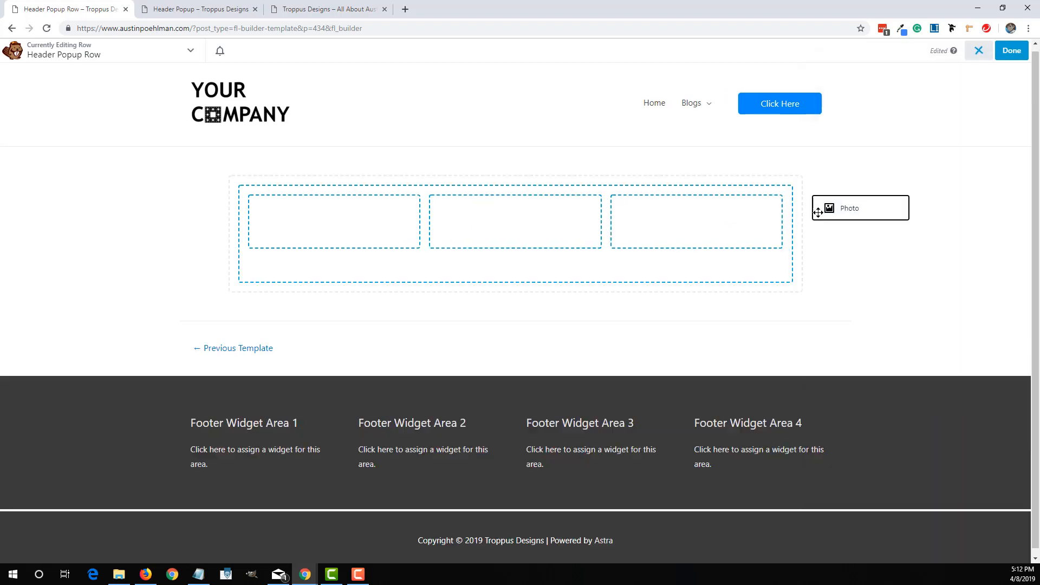
pyautogui.click(860, 207)
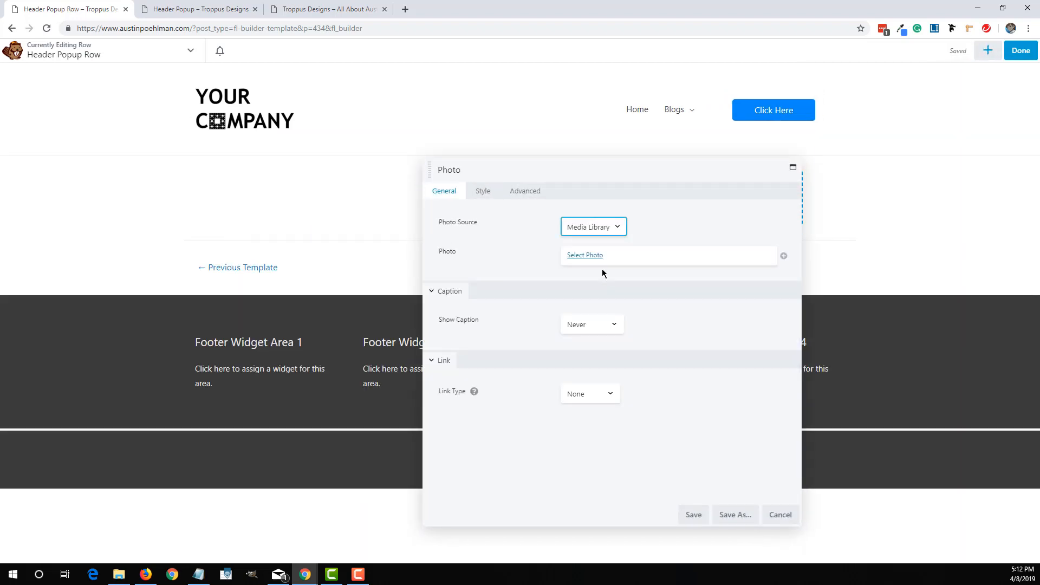
pyautogui.click(584, 255)
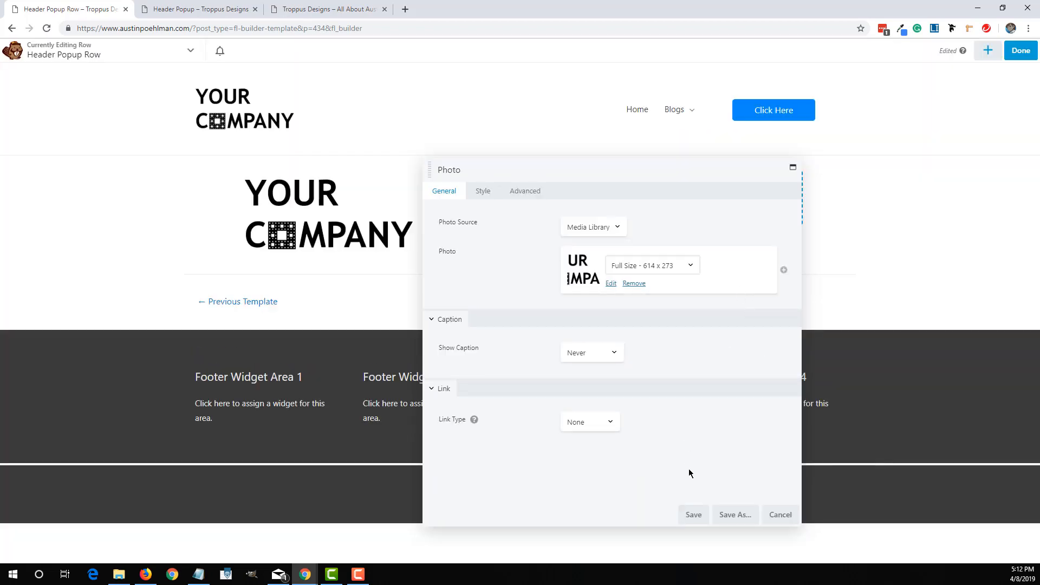
pyautogui.click(692, 514)
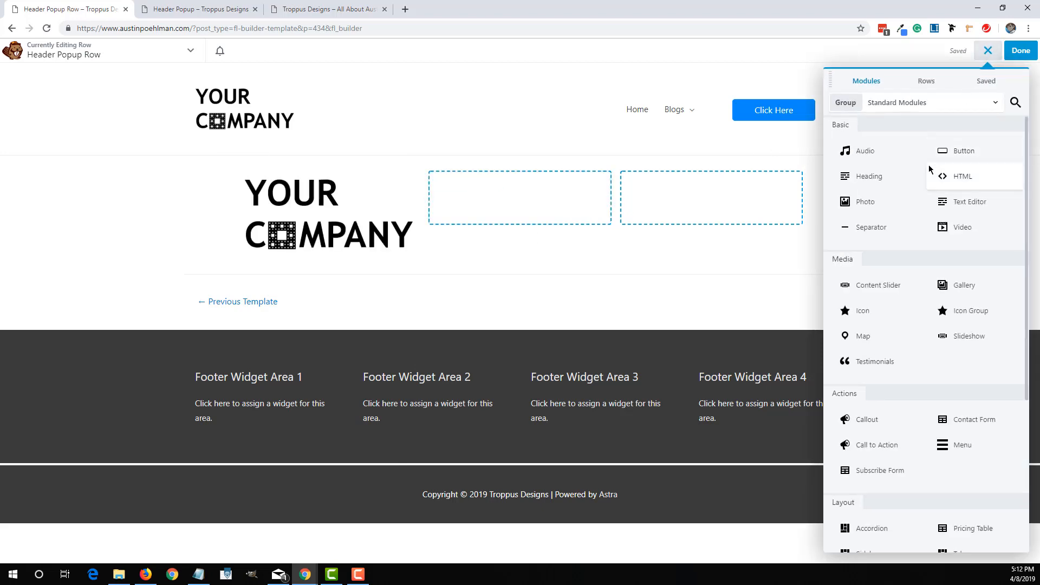
# - Add a Heading module reading 'Heading For The Popup' to the second column
pyautogui.click(868, 175)
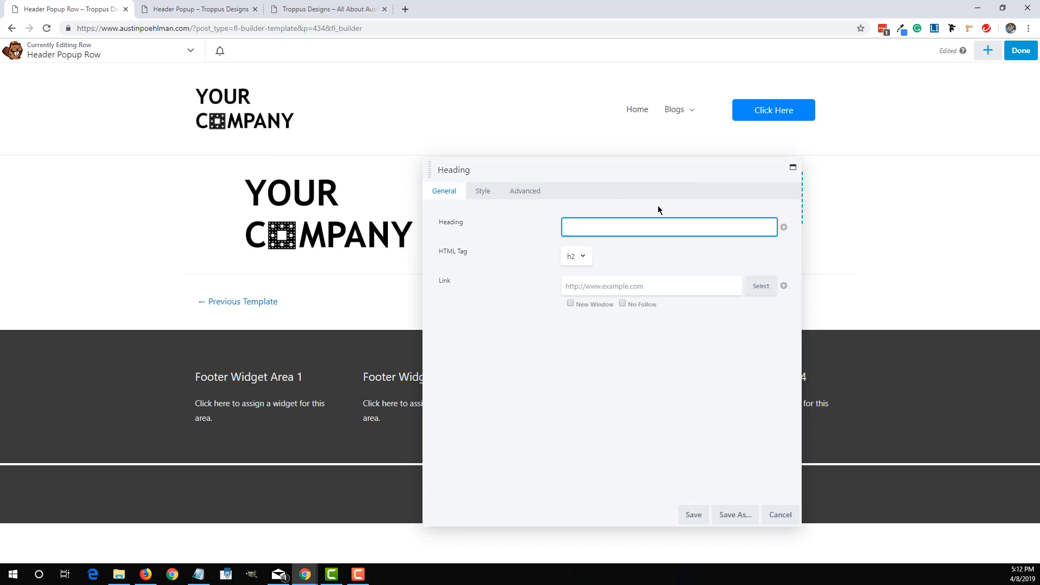
pyautogui.write('Heading For The PO')
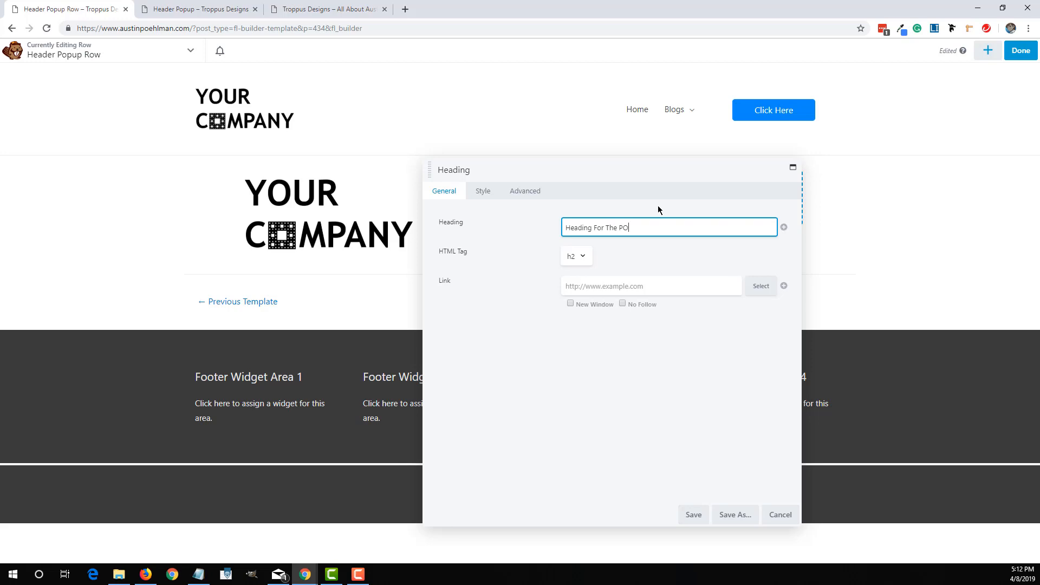
pyautogui.write('pup')
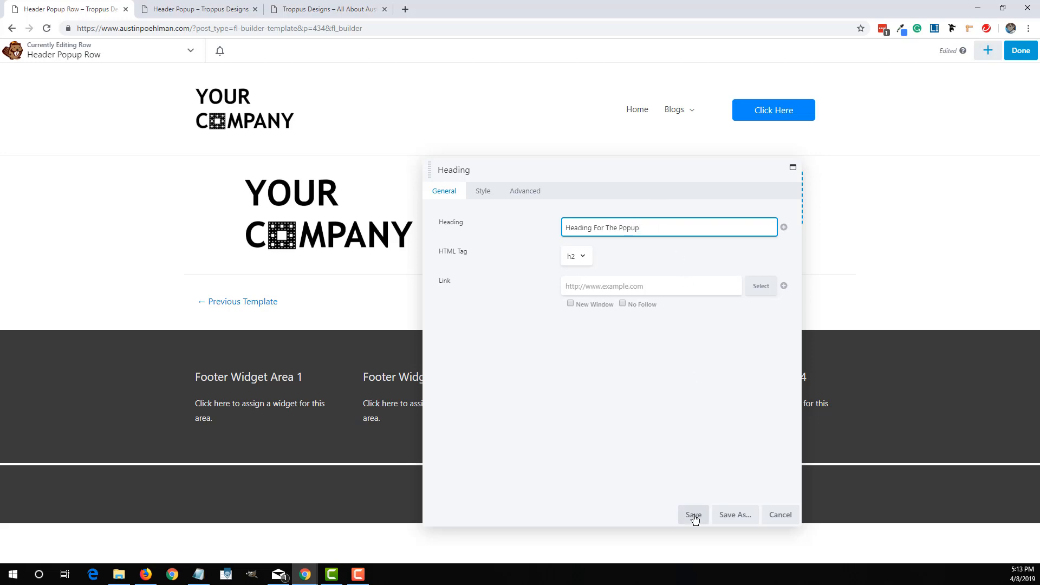
pyautogui.click(692, 514)
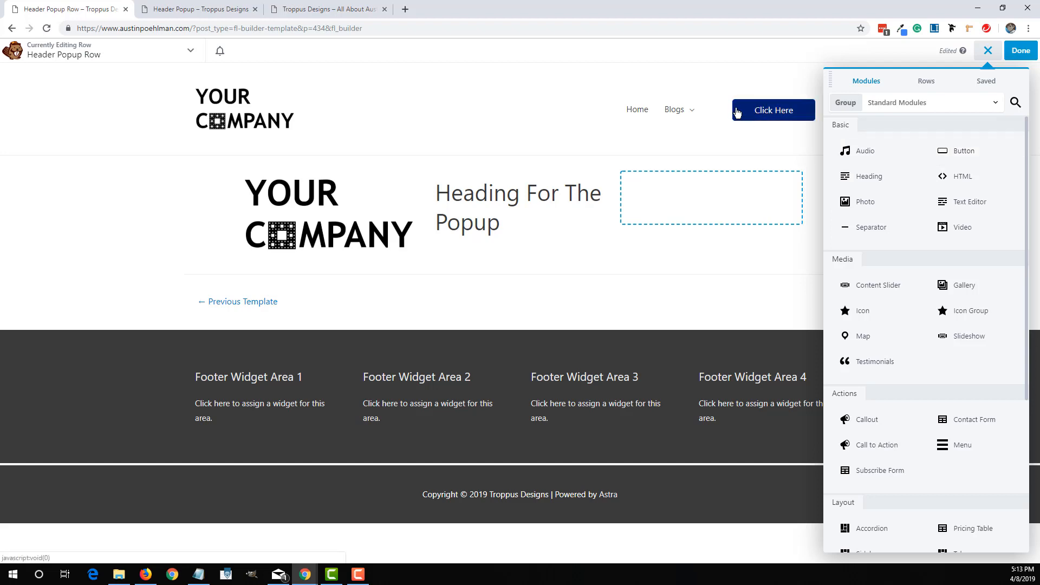
pyautogui.moveTo(914, 108)
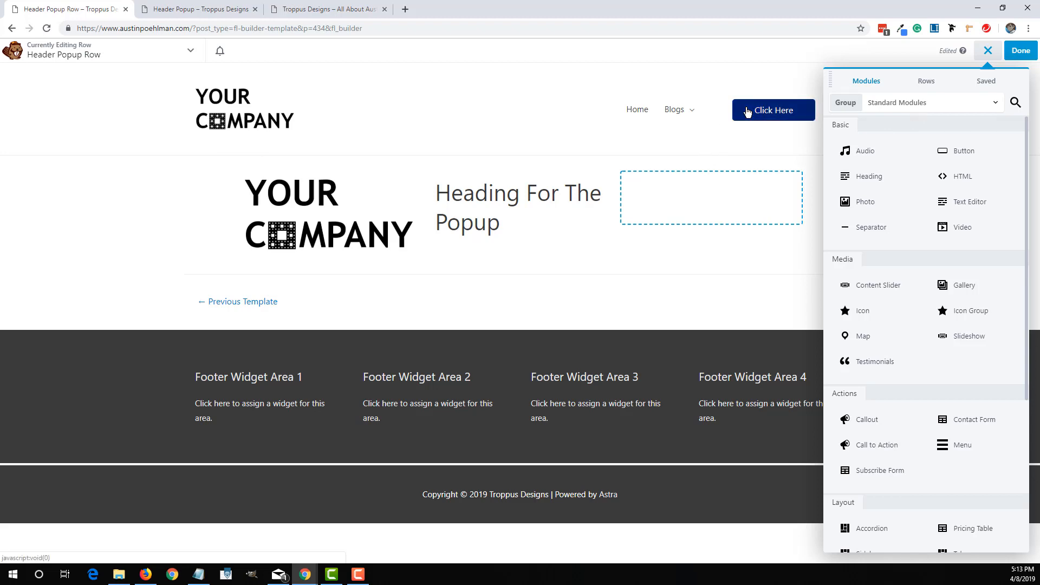
pyautogui.moveTo(750, 108)
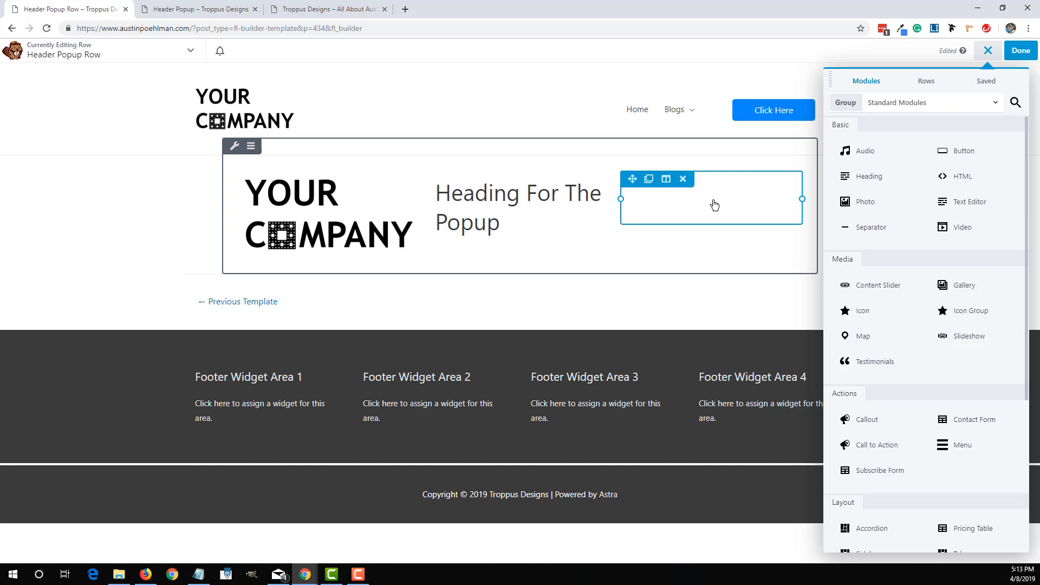
pyautogui.moveTo(644, 212)
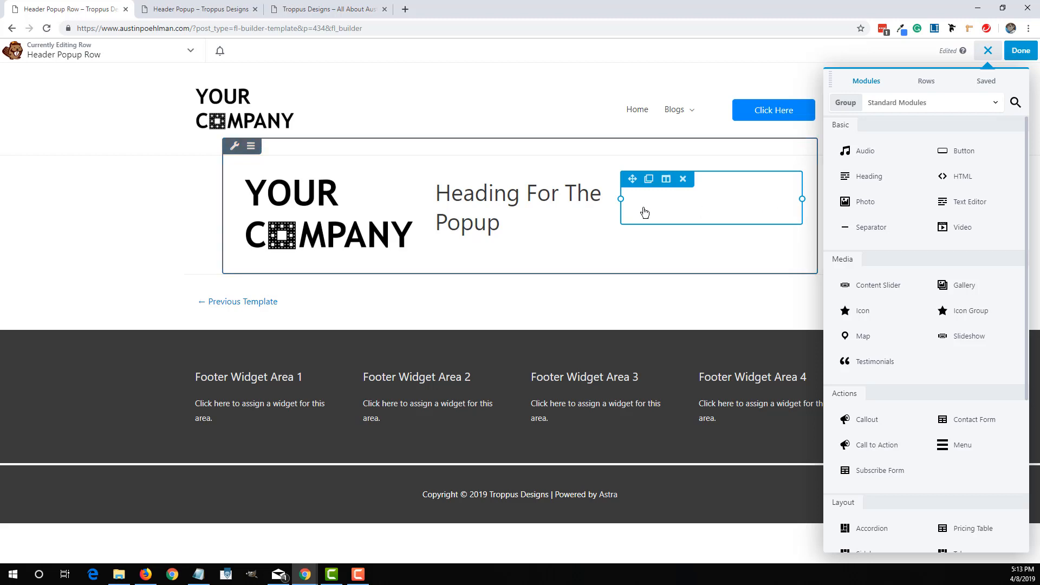
pyautogui.moveTo(743, 217)
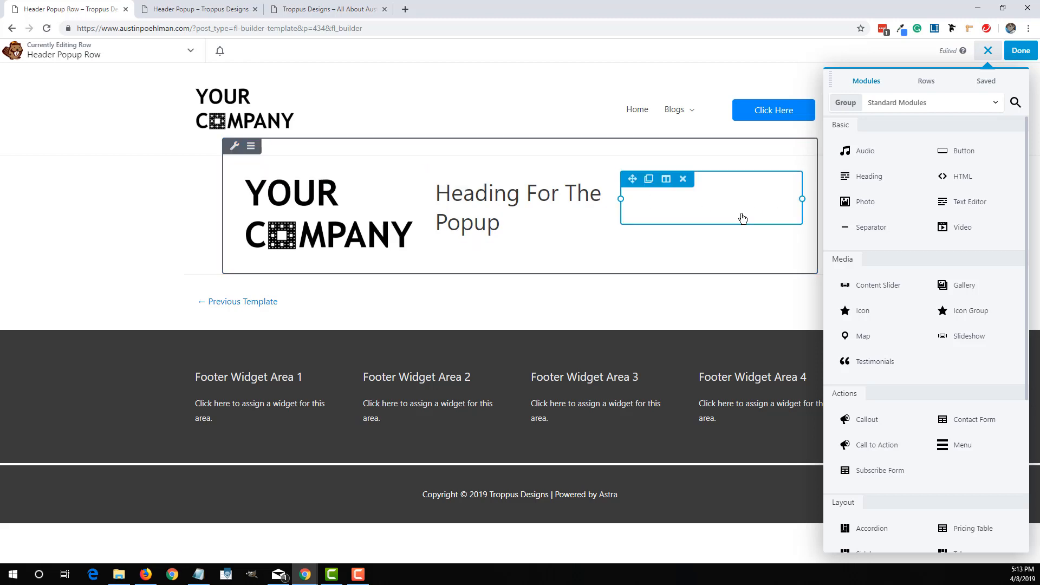
pyautogui.moveTo(747, 204)
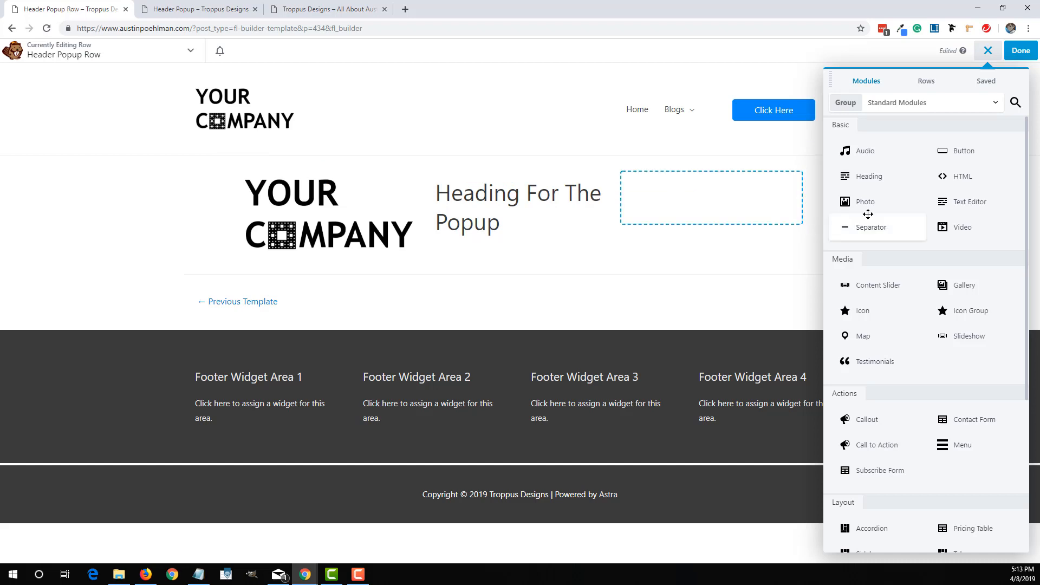
pyautogui.moveTo(967, 201)
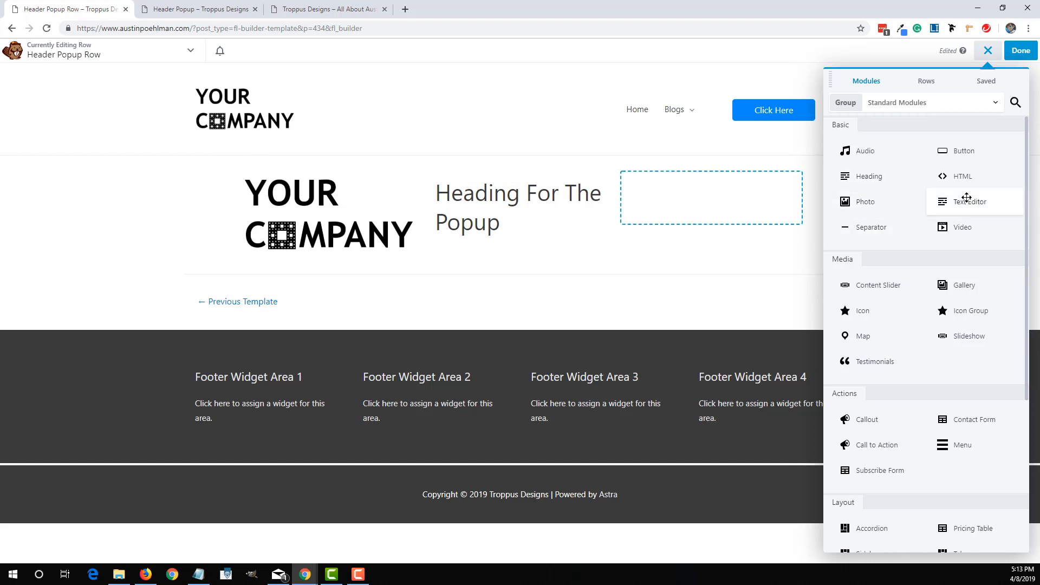
pyautogui.moveTo(866, 201)
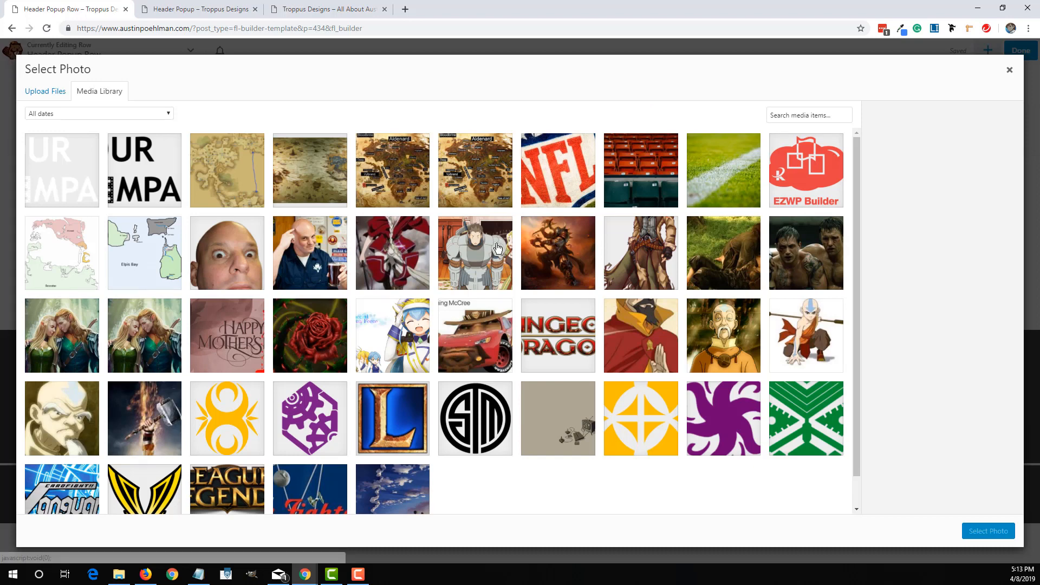
# - Select the round Tsm_logo_update image for the third column photo and click Done
pyautogui.click(475, 418)
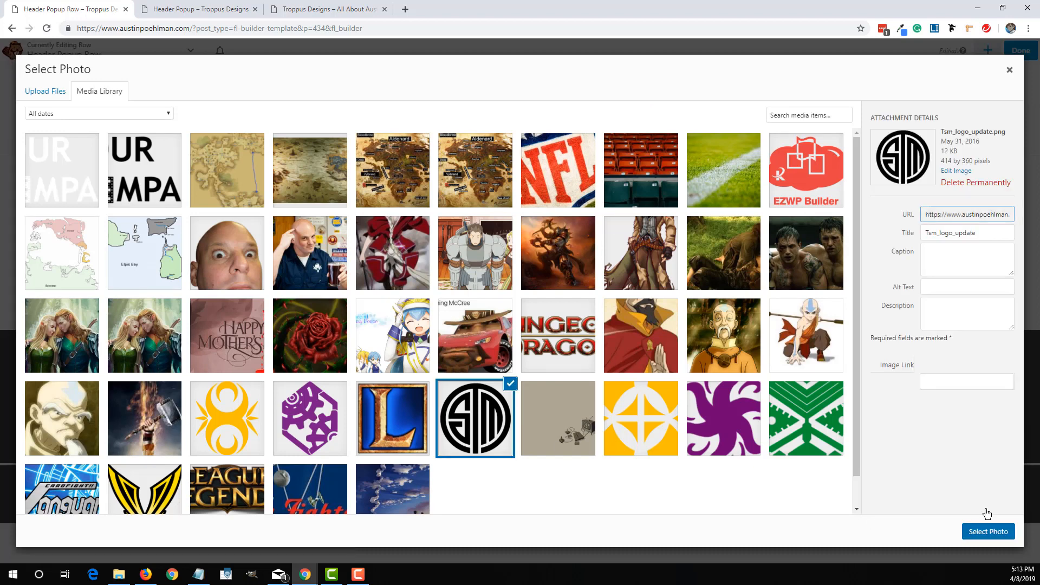
pyautogui.click(988, 531)
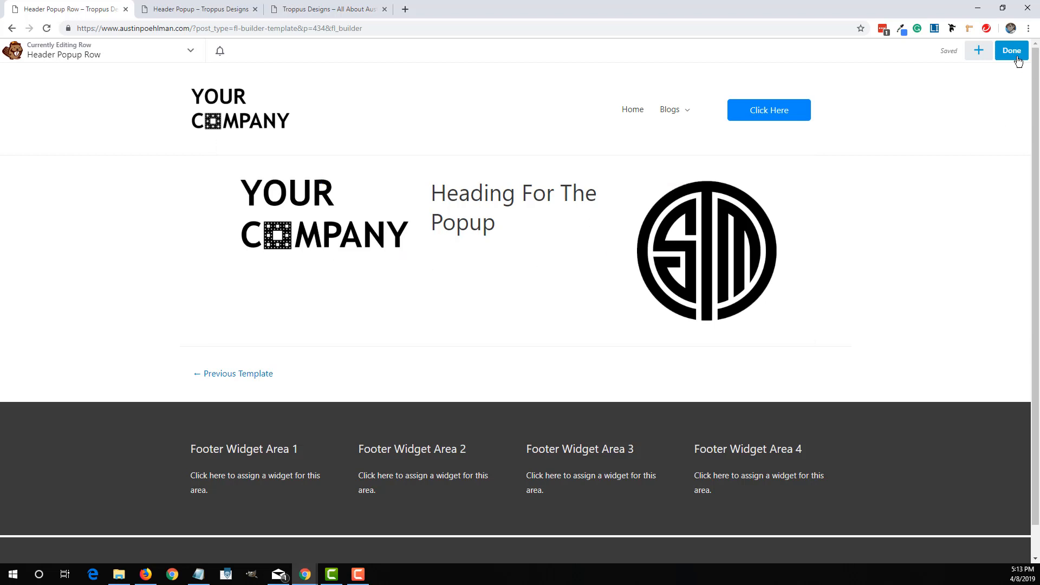
pyautogui.click(1011, 50)
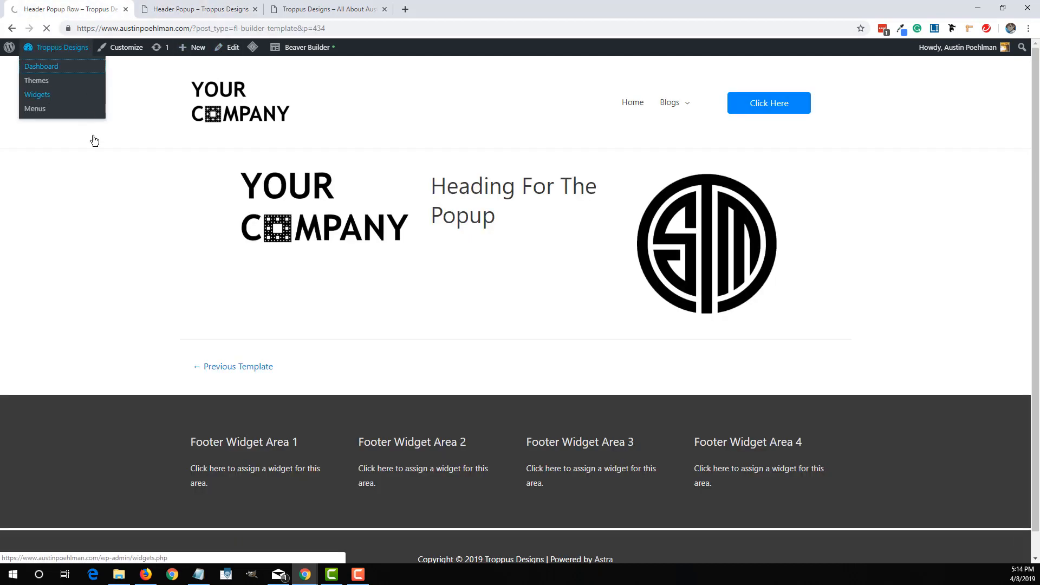
# - Launch Beaver Builder on Header Popup from Saved Modules
pyautogui.click(41, 65)
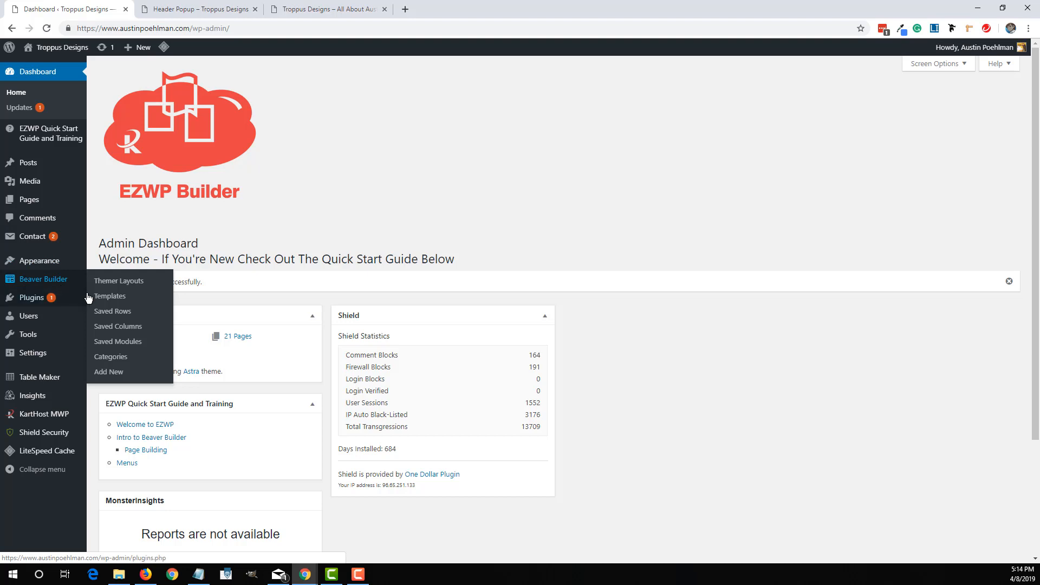
pyautogui.click(117, 341)
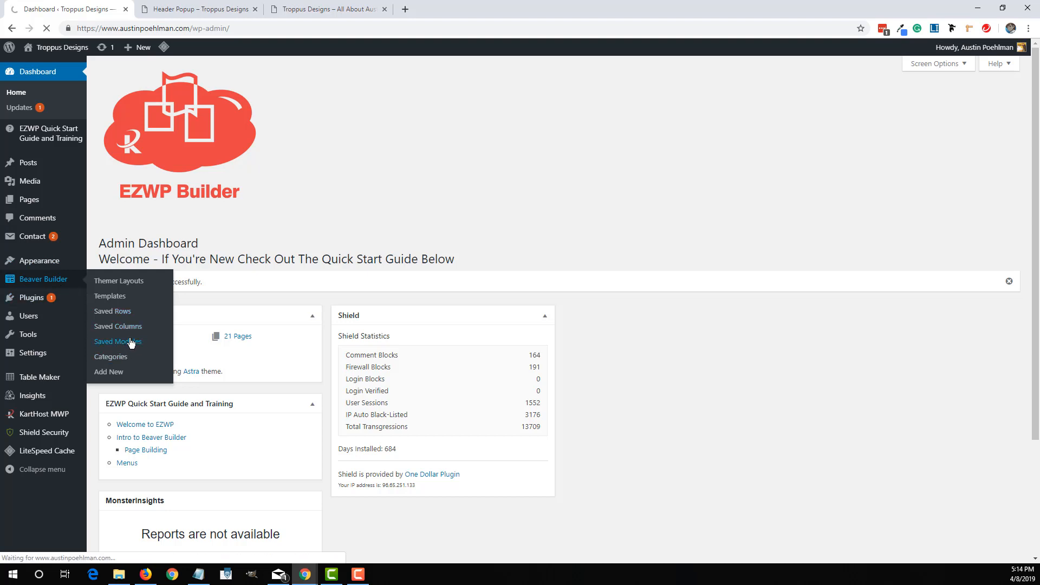
pyautogui.click(118, 341)
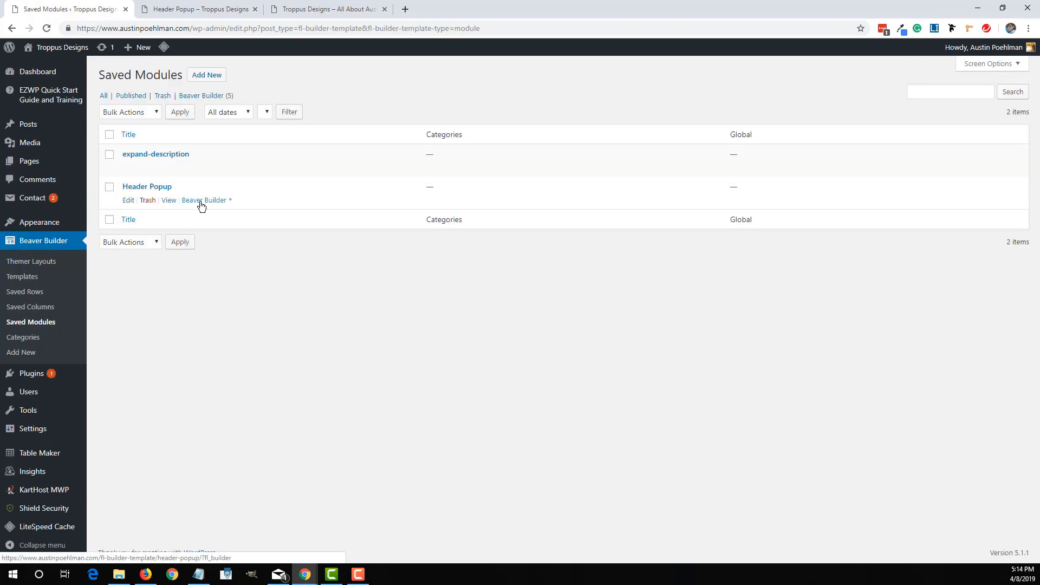
pyautogui.click(204, 201)
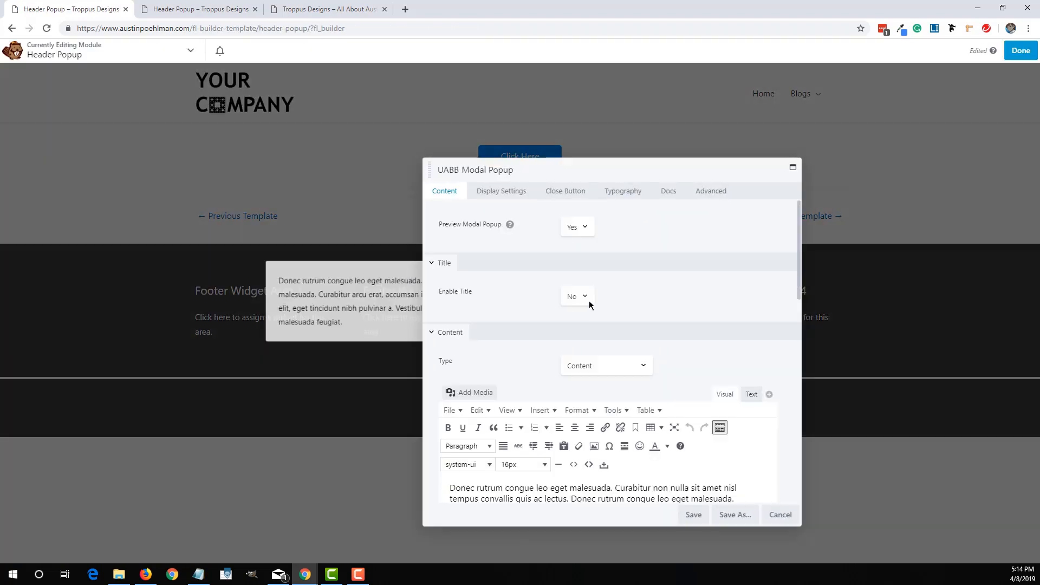
# - Set popup content type to Saved Rows with 'Header Popup Row', save, and publish
pyautogui.click(604, 366)
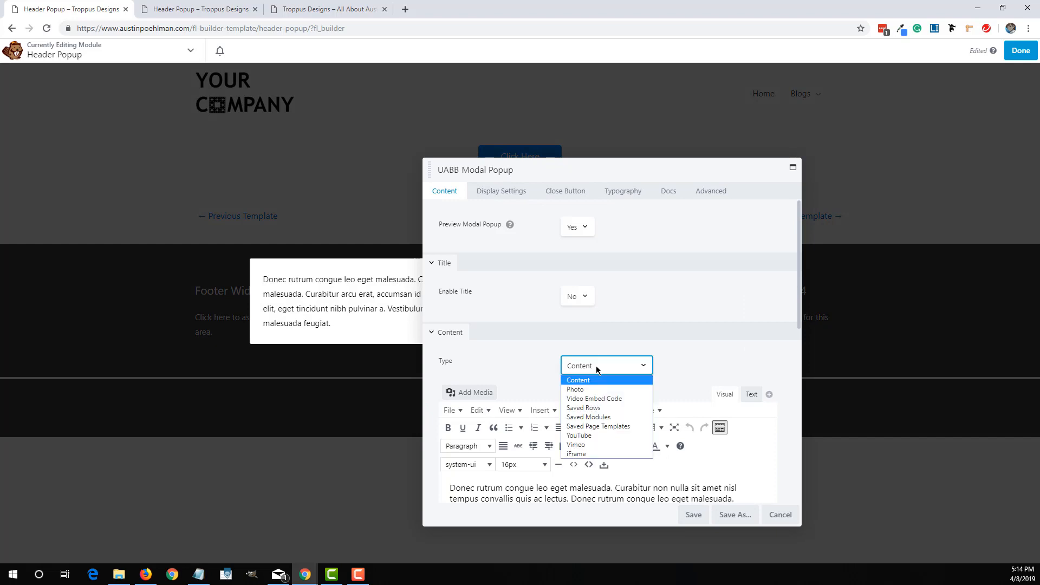
pyautogui.click(583, 407)
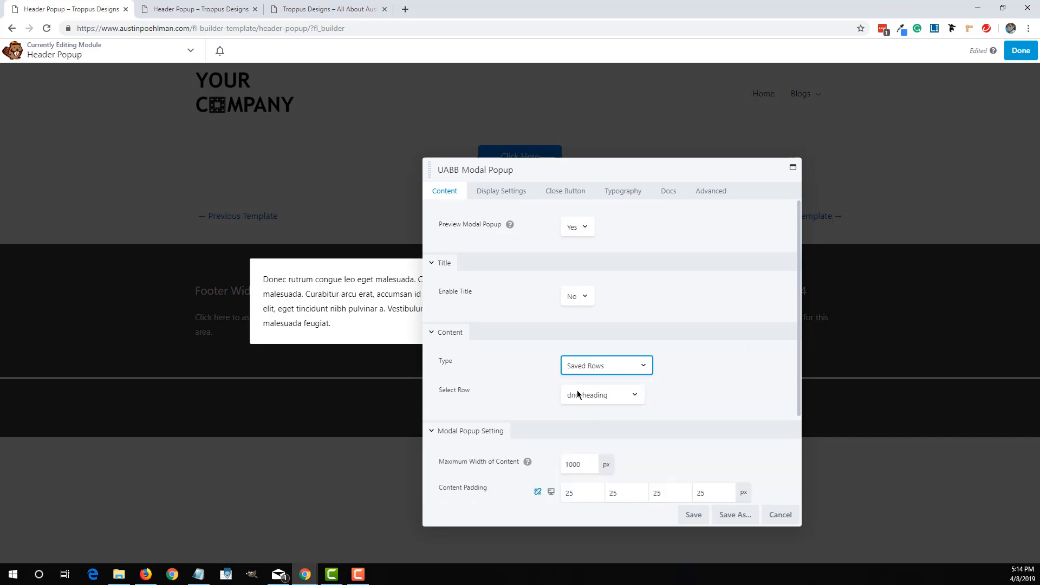
pyautogui.click(601, 394)
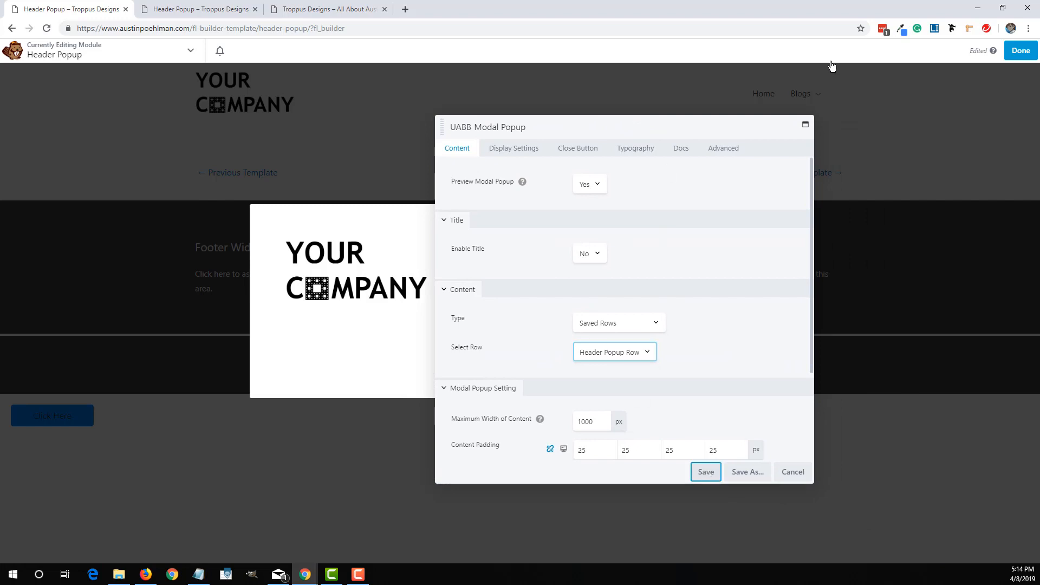
pyautogui.click(706, 472)
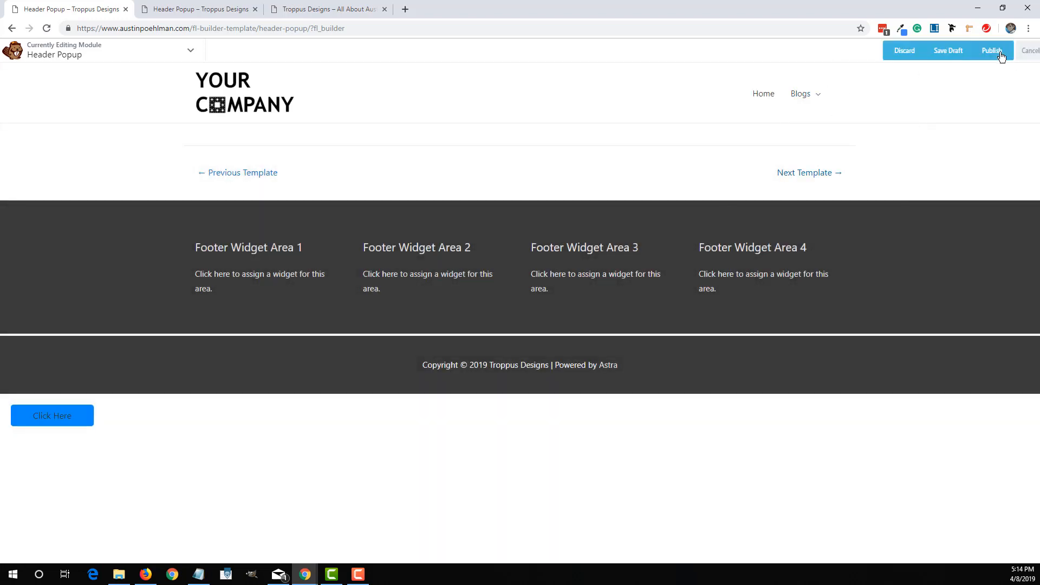
pyautogui.click(991, 50)
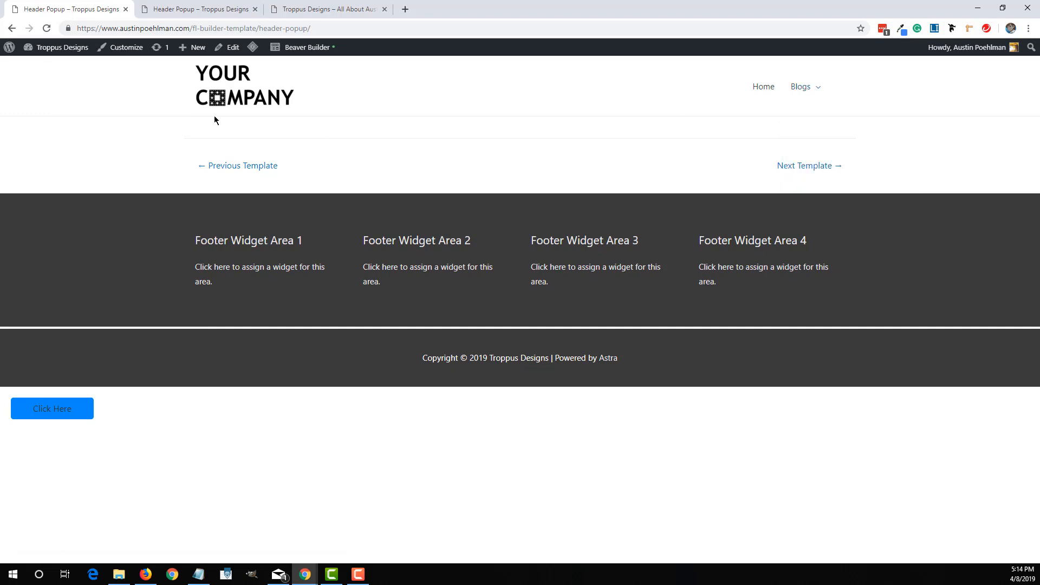
pyautogui.moveTo(62, 47)
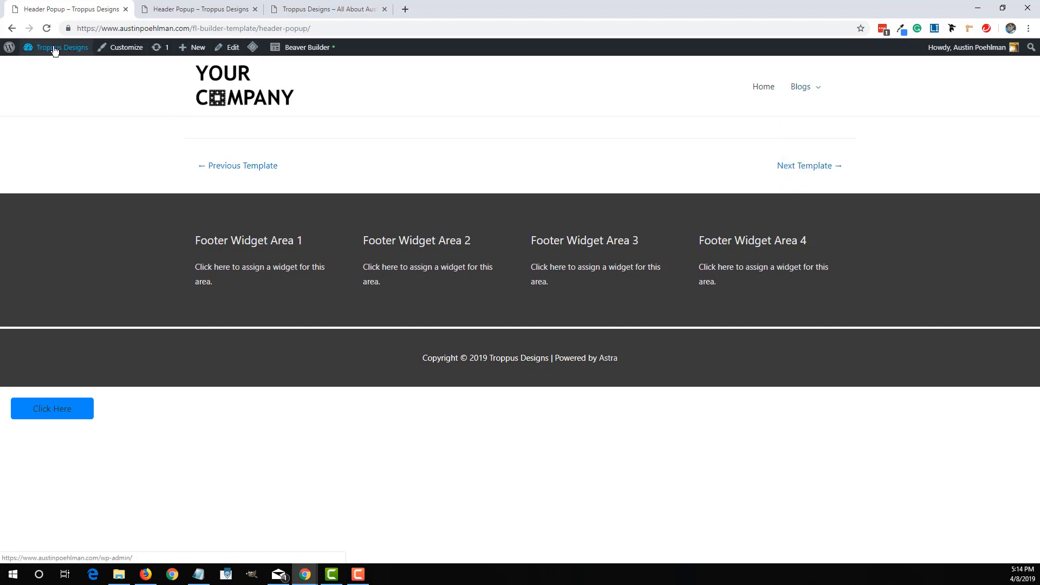
# - Purge all LiteSpeed caches from the Dashboard and open the live site in a new tab
pyautogui.click(62, 47)
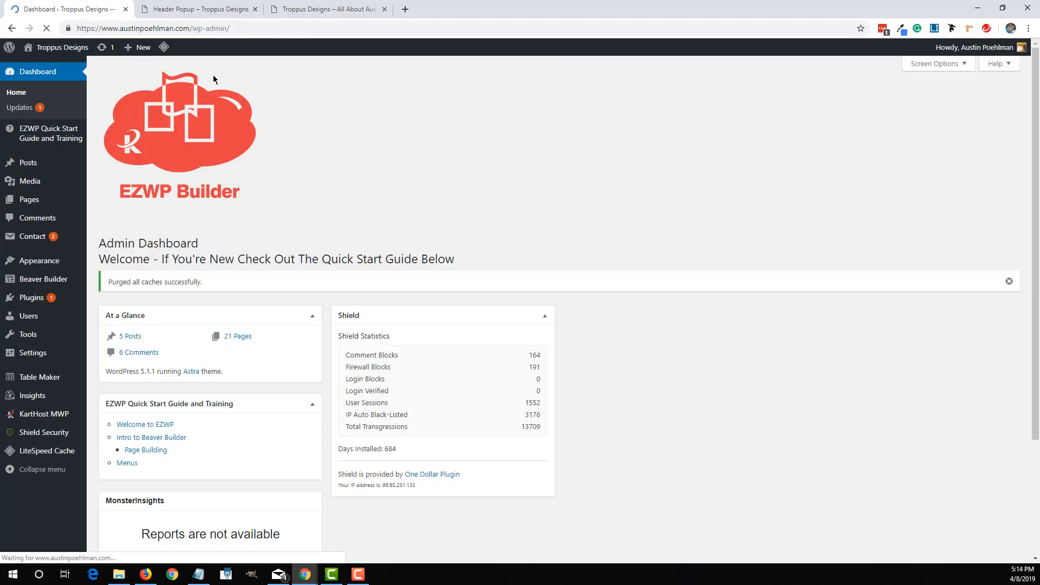
pyautogui.click(163, 47)
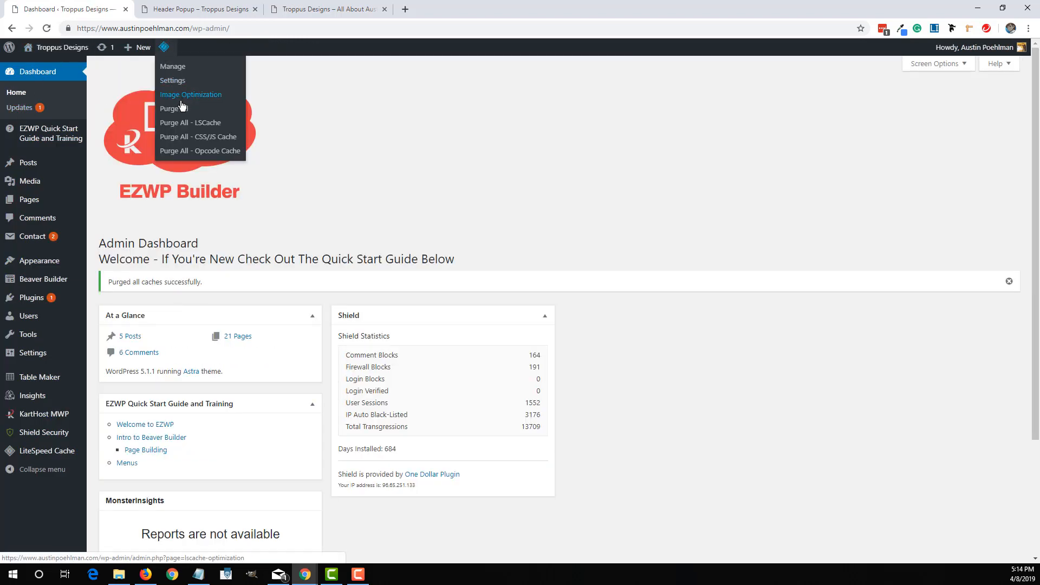
pyautogui.click(174, 109)
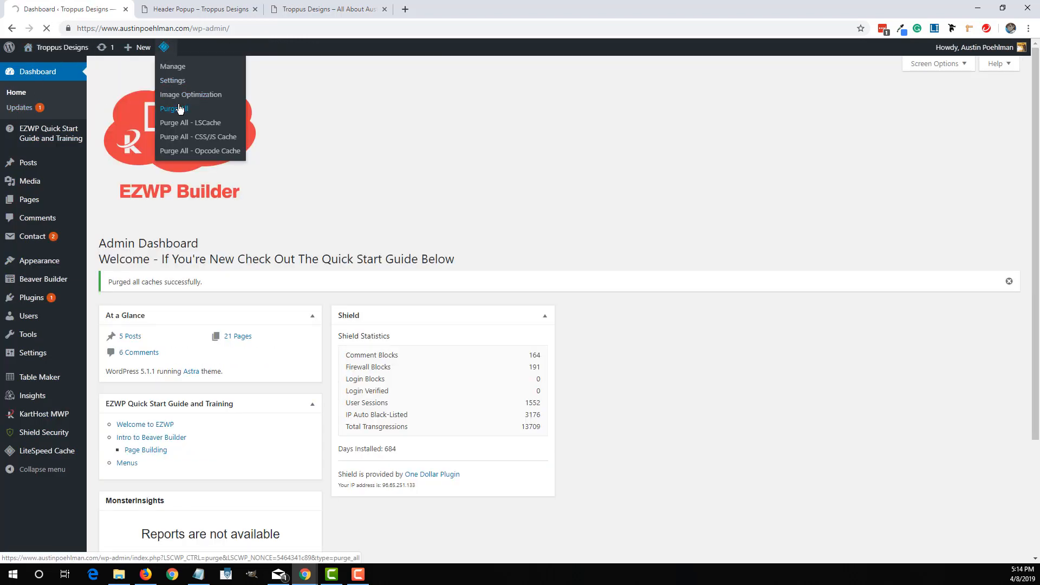
pyautogui.click(174, 108)
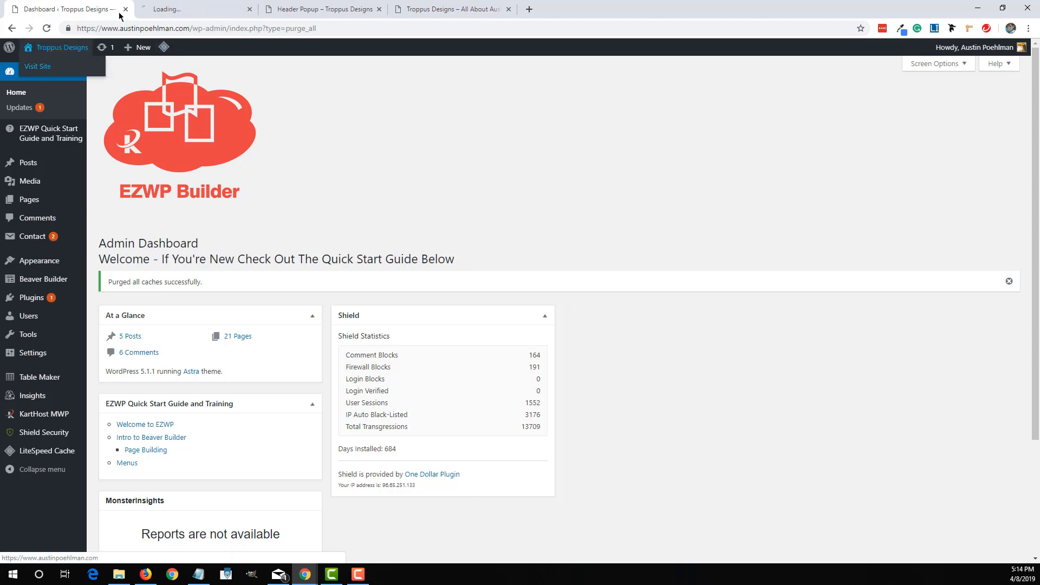
# - On the live homepage, open the header Click Here popup to verify it, then close it
pyautogui.click(195, 8)
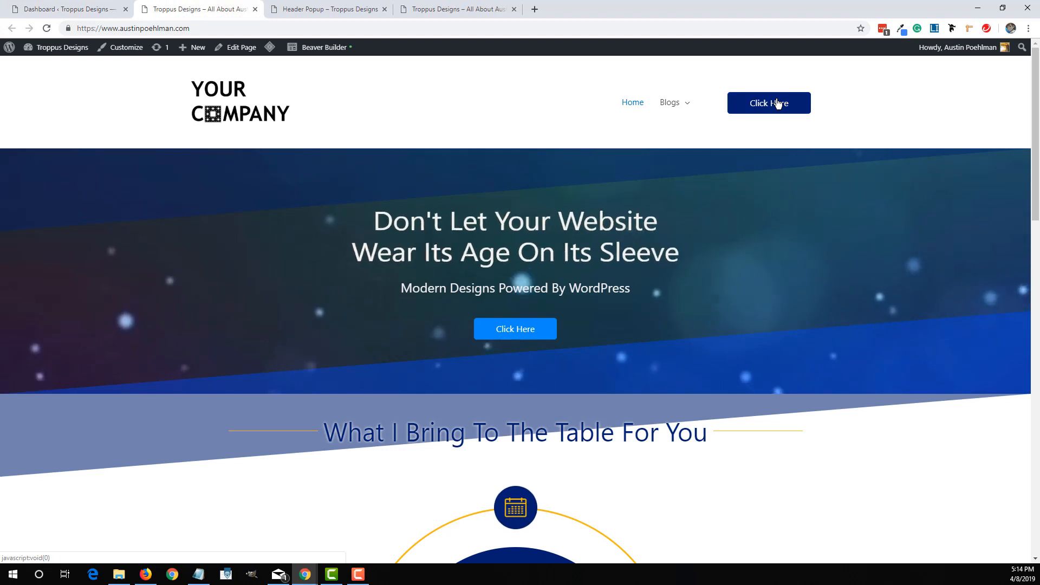
pyautogui.click(769, 103)
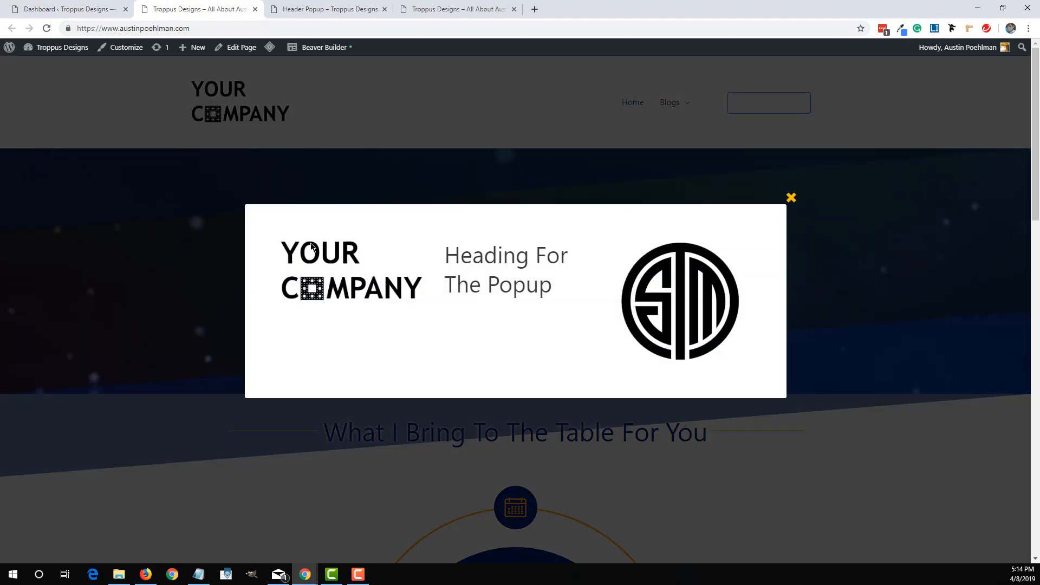
pyautogui.moveTo(759, 228)
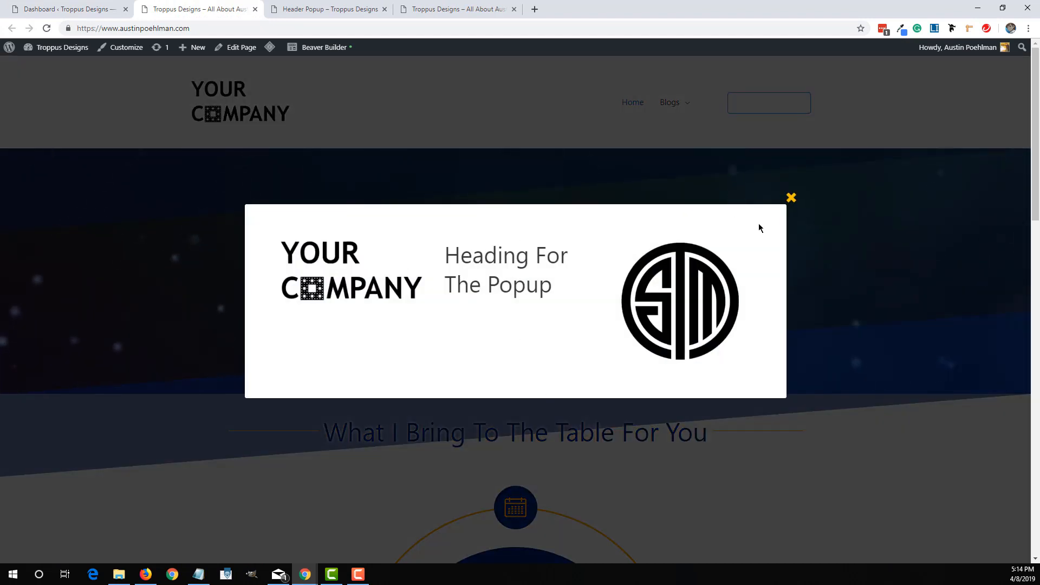
pyautogui.moveTo(777, 292)
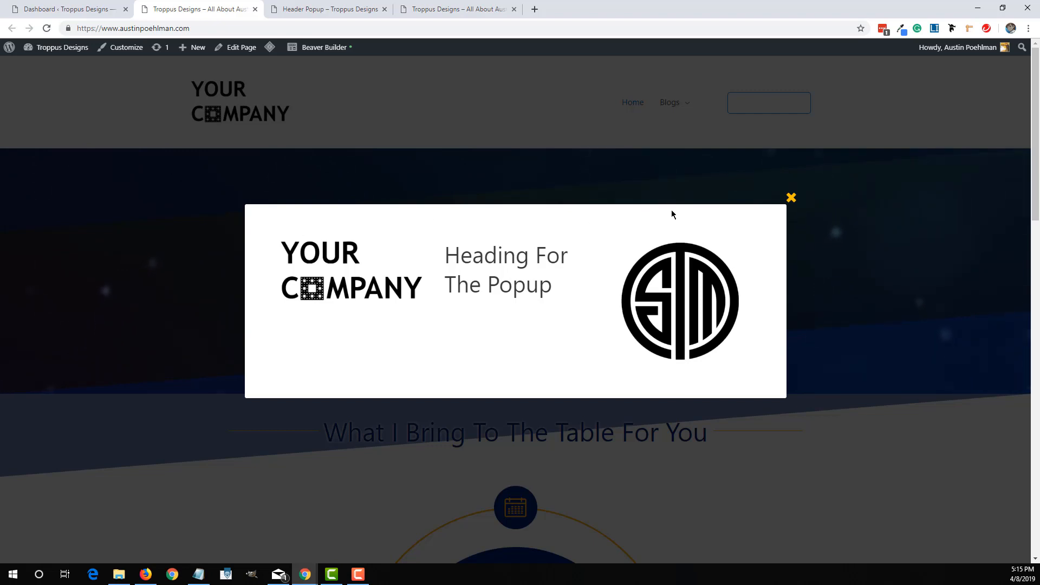
pyautogui.moveTo(400, 251)
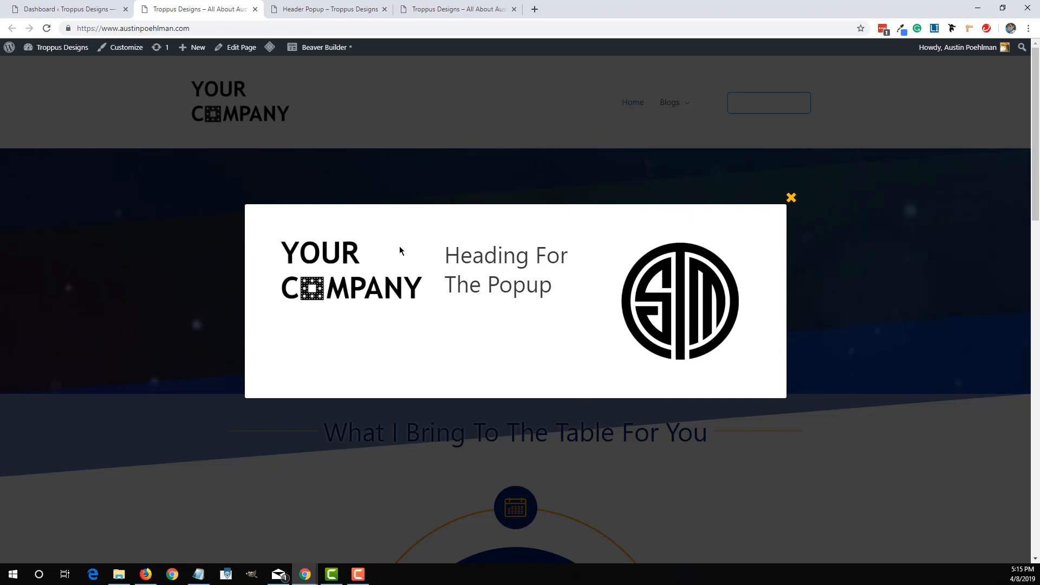
pyautogui.moveTo(320, 274)
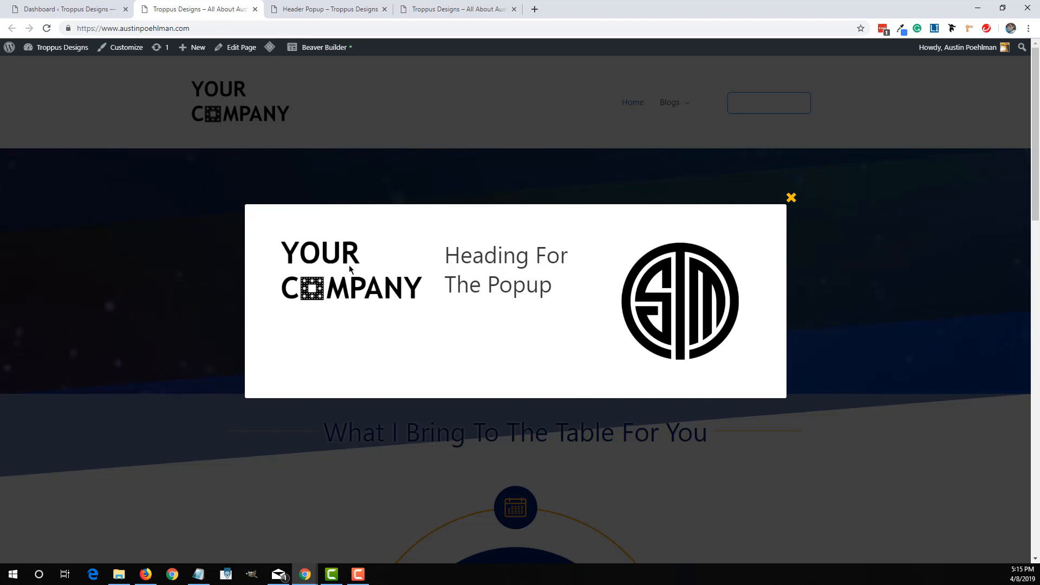
pyautogui.moveTo(601, 301)
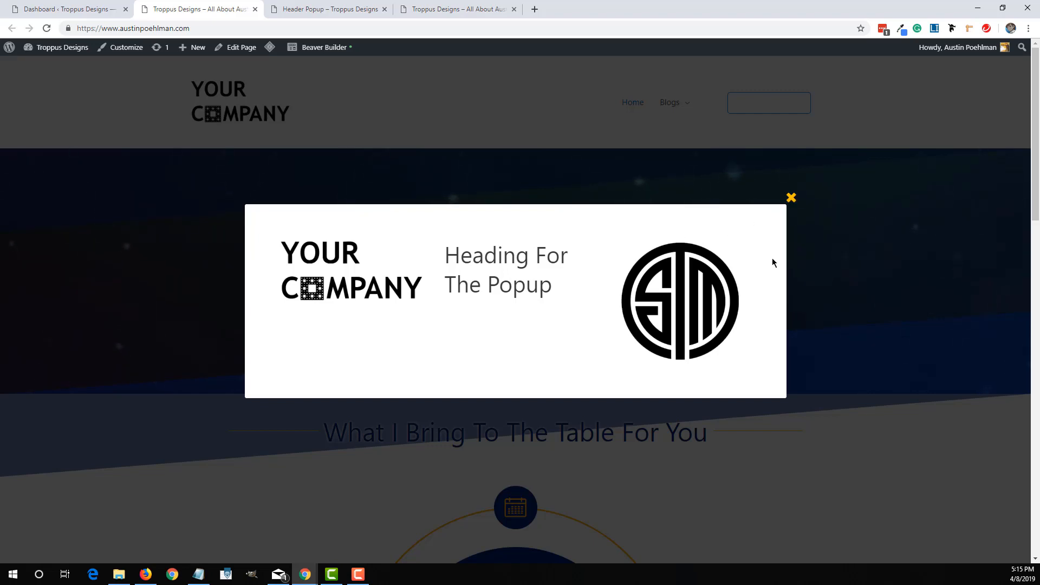
pyautogui.moveTo(796, 192)
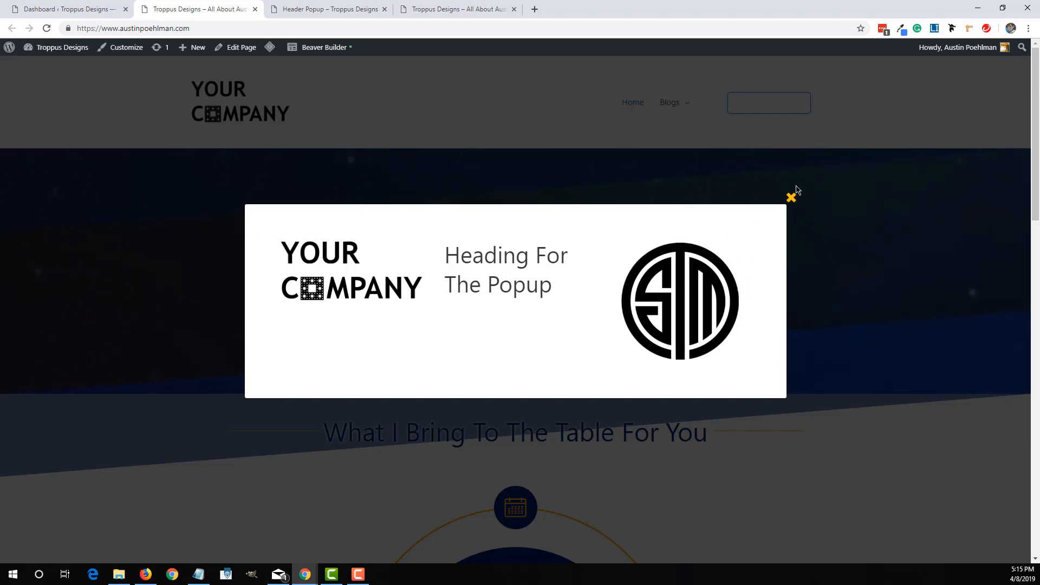
pyautogui.click(792, 198)
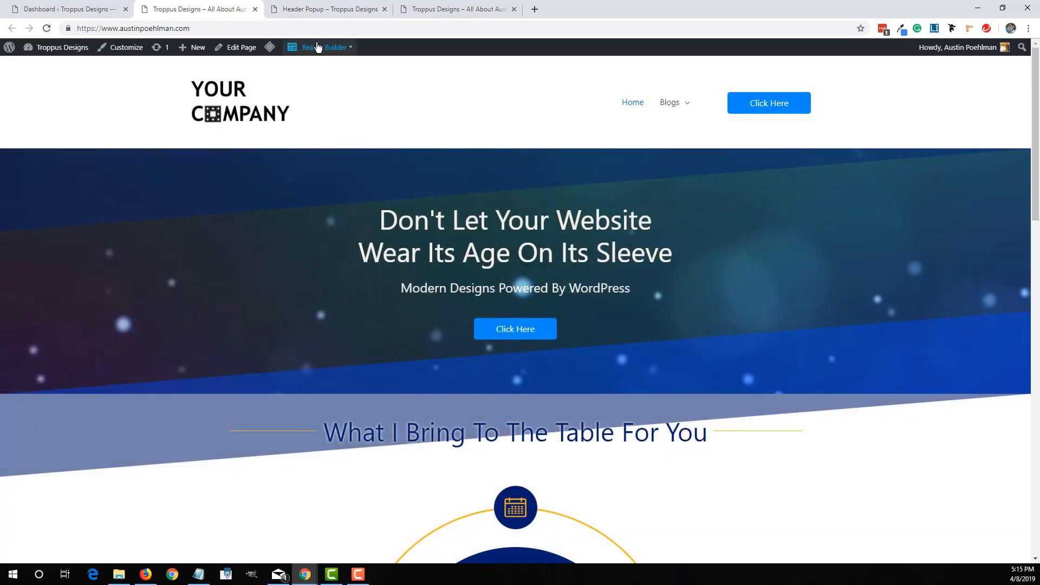
# - In Beaver Builder, set the UABB Modal Popup margins to 3 px on all sides and save
pyautogui.click(320, 47)
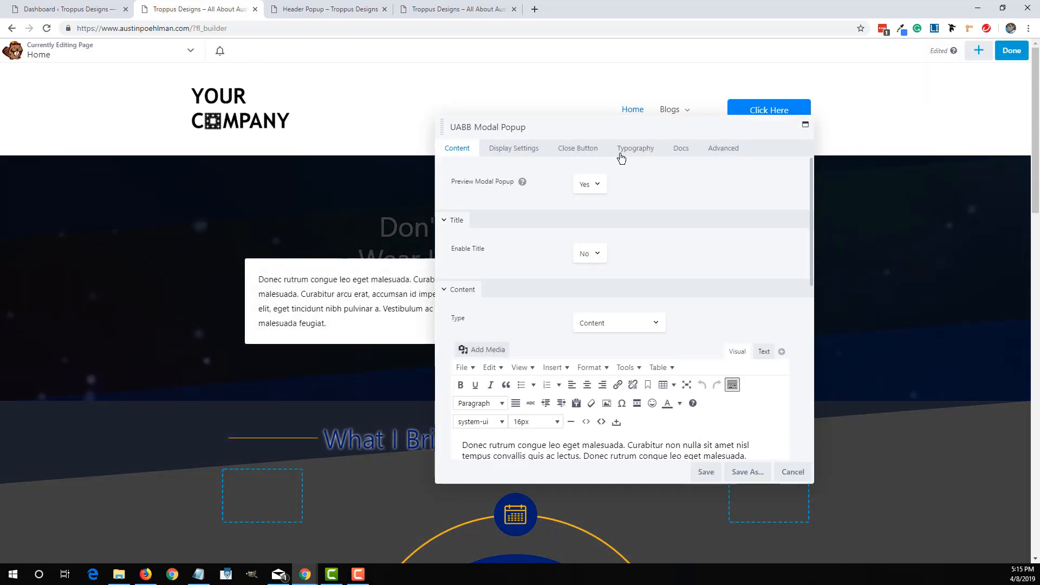
pyautogui.click(722, 147)
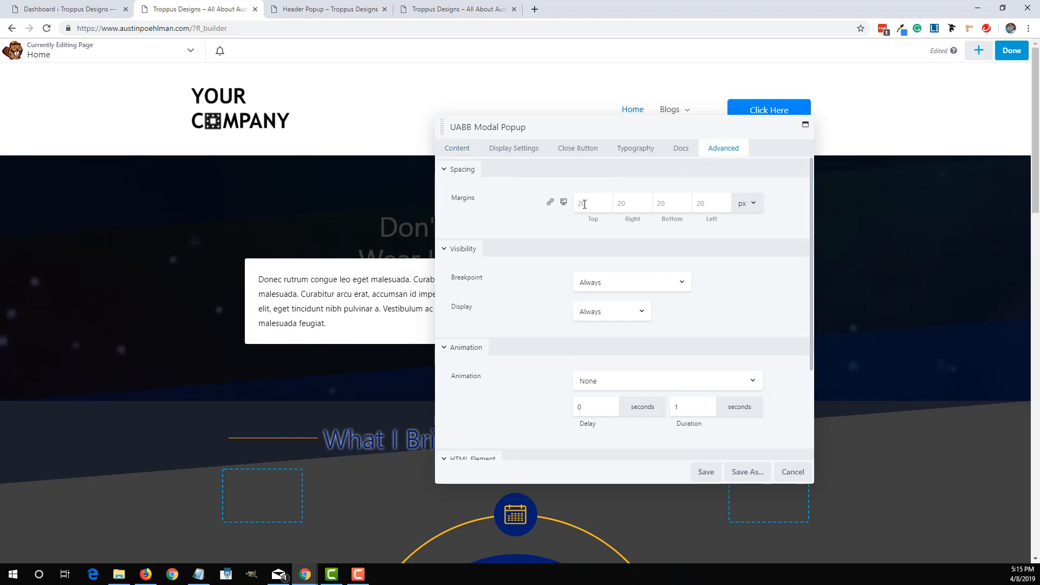
pyautogui.click(592, 203)
pyautogui.write('3')
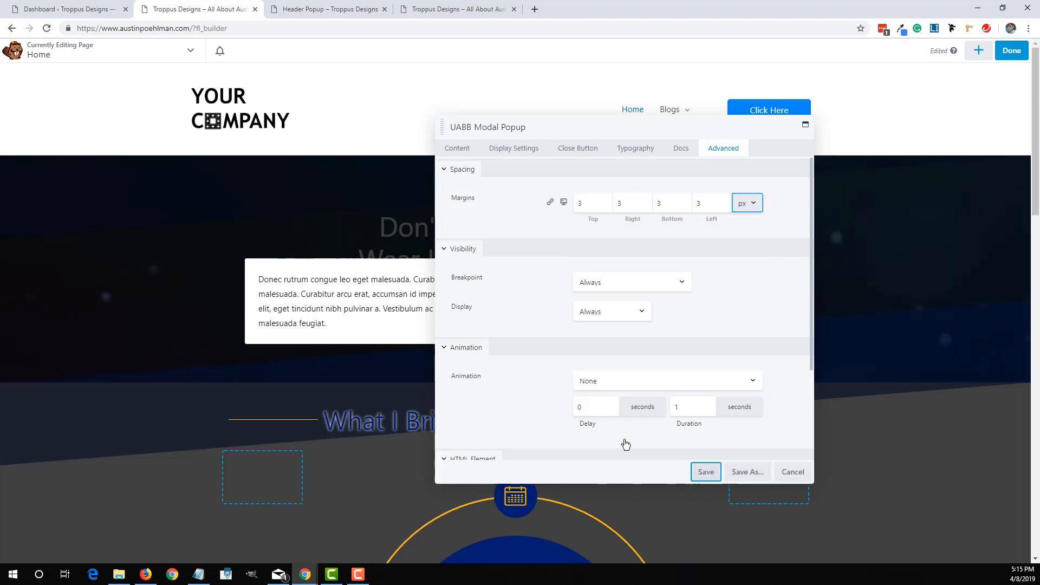
pyautogui.click(706, 472)
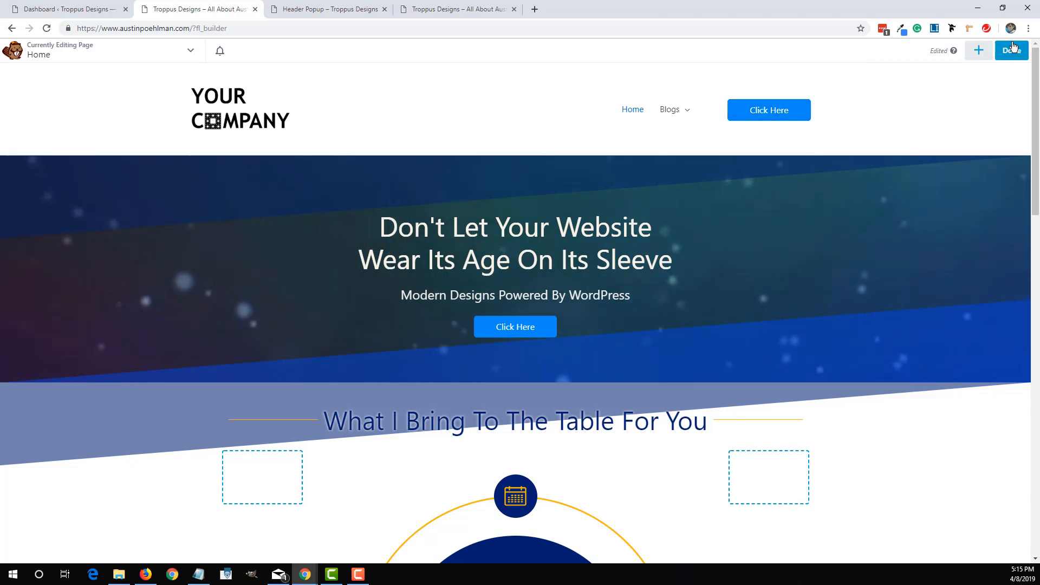
# - Click Done and publish the homepage to leave Beaver Builder
pyautogui.click(1010, 50)
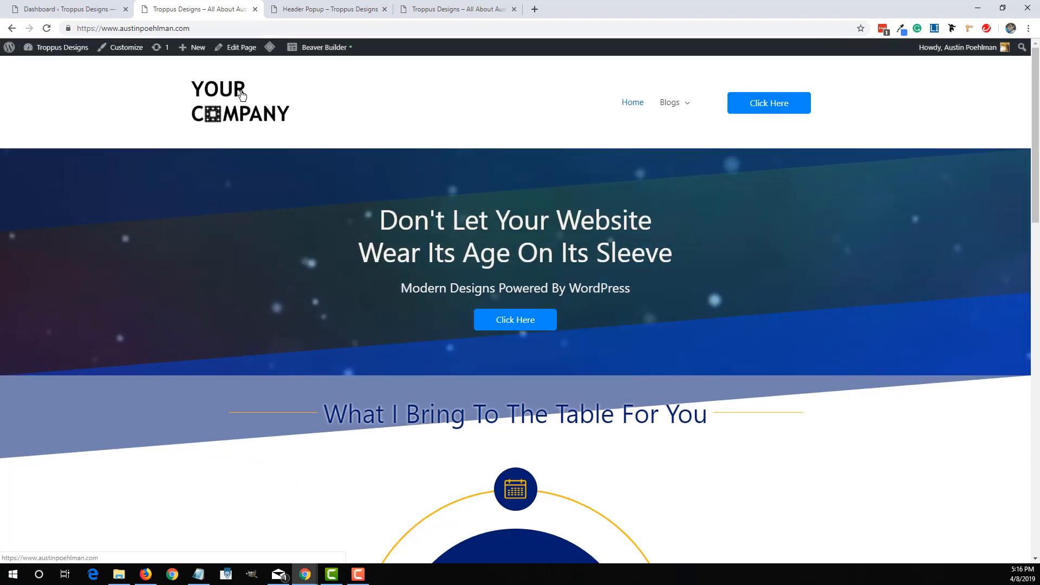
pyautogui.moveTo(930, 89)
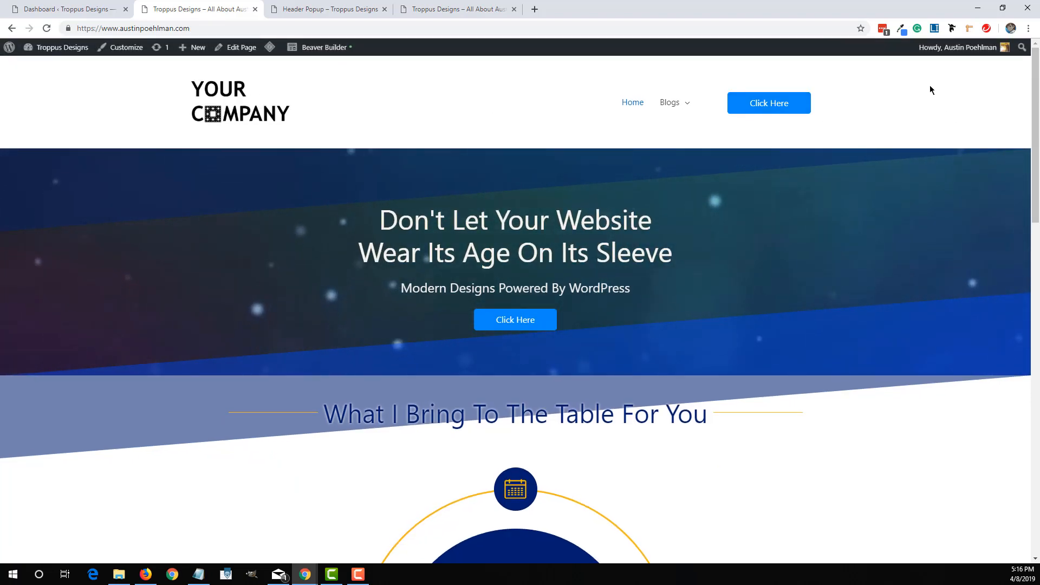